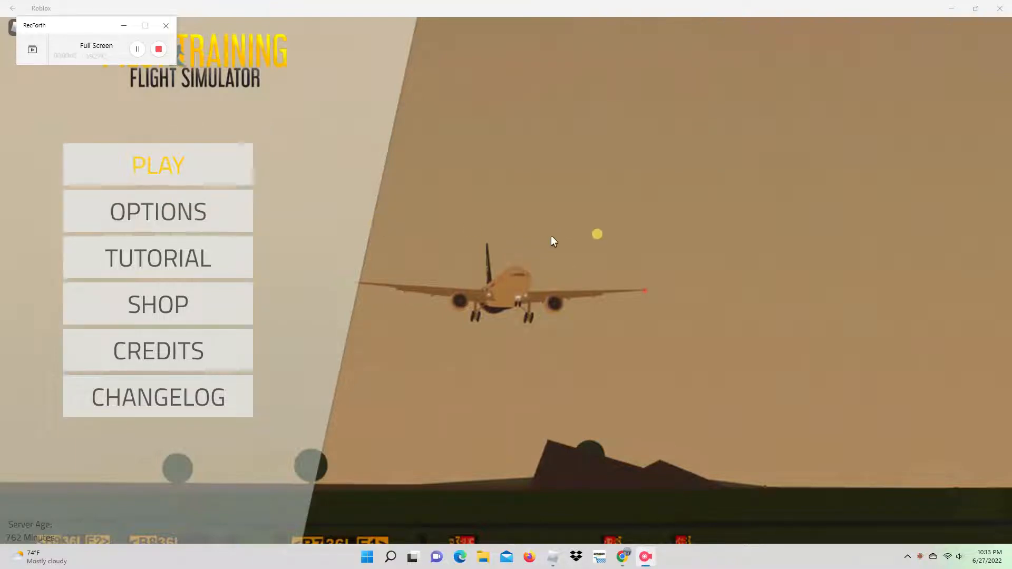
pyautogui.moveTo(310, 260)
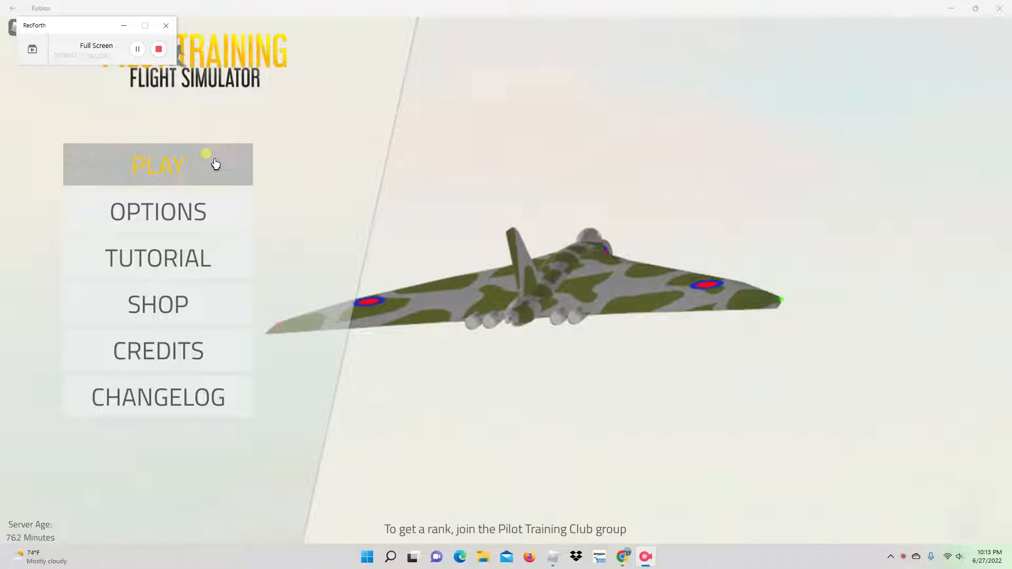
pyautogui.moveTo(281, 144)
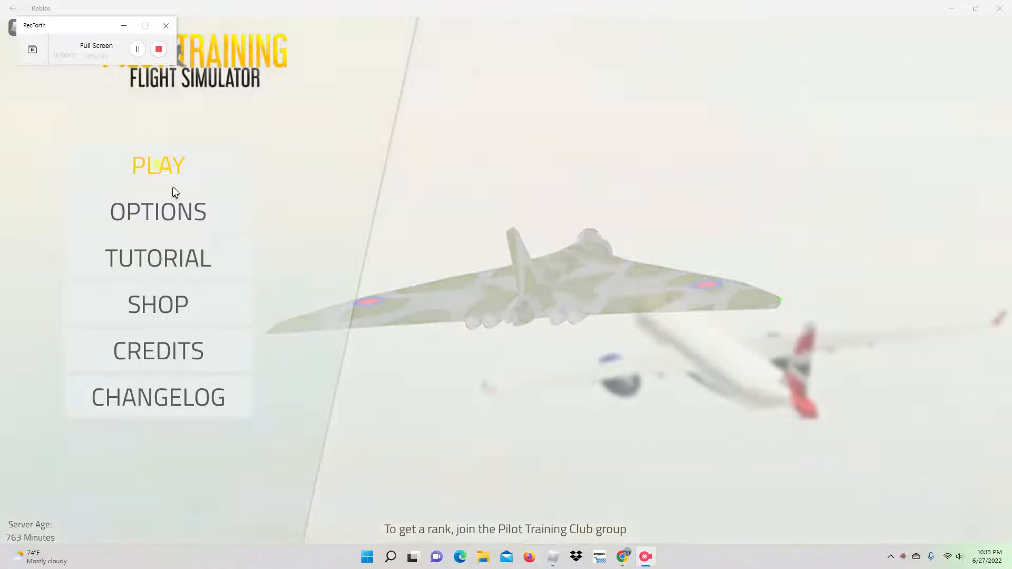
# Start the game, pick Perth as the island and spawn at Perth International airport
pyautogui.click(157, 166)
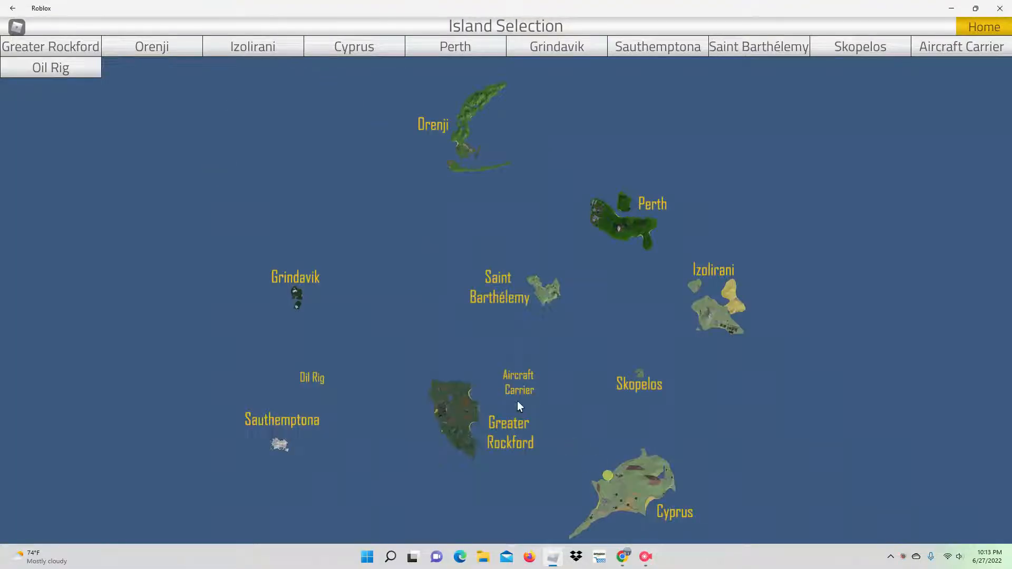
pyautogui.moveTo(355, 5)
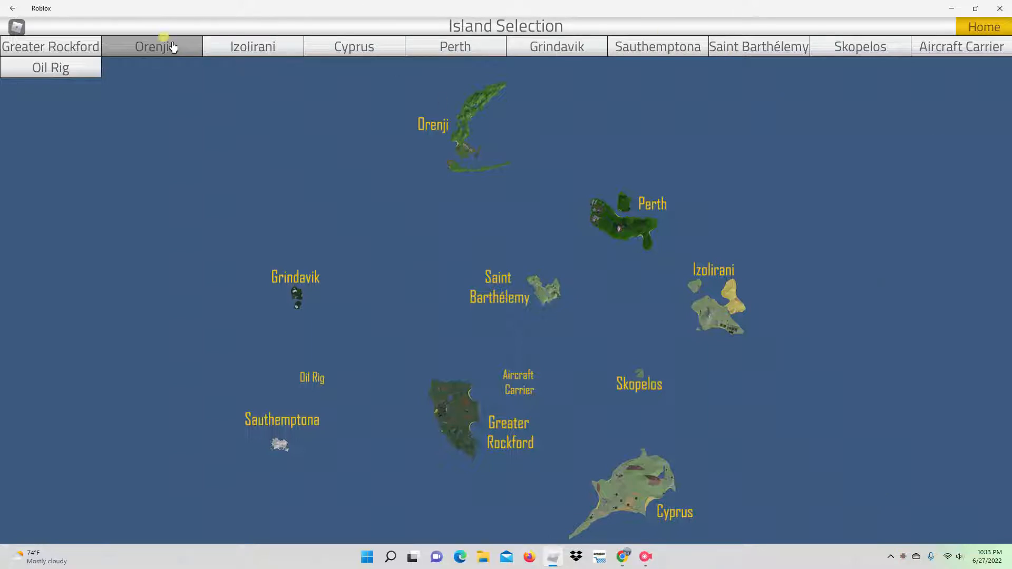
pyautogui.click(455, 45)
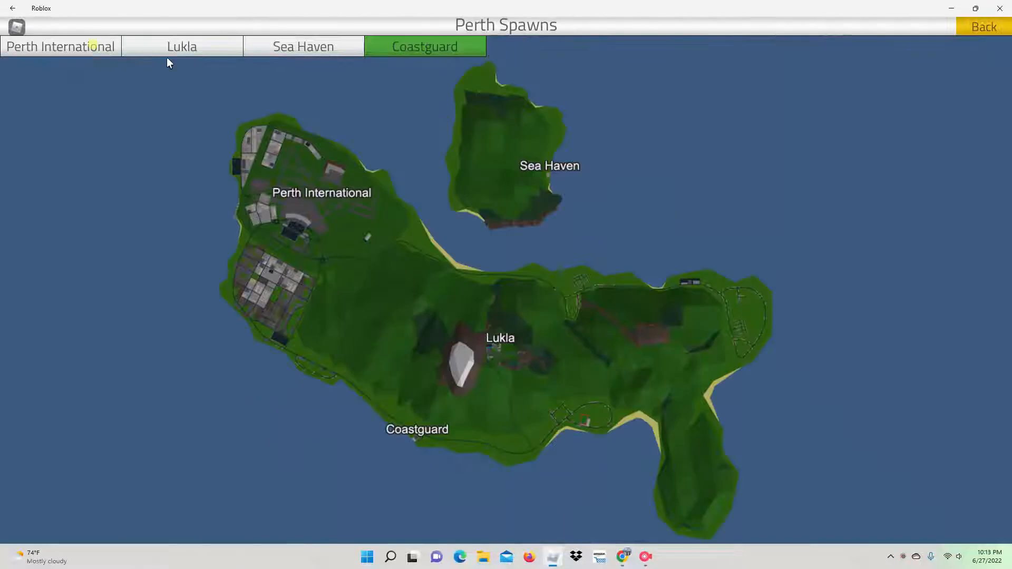
pyautogui.click(59, 46)
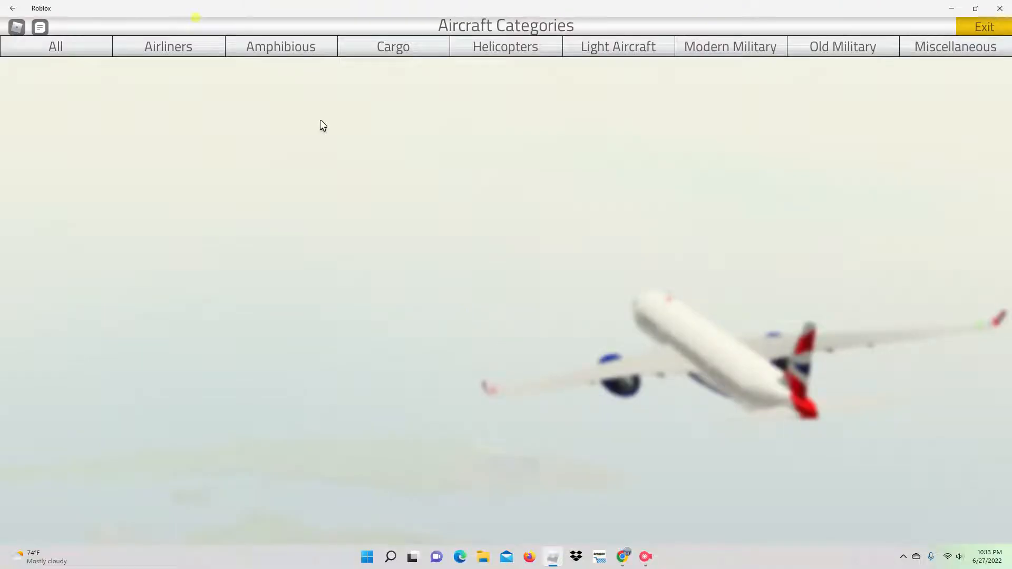
# Choose a Boeing 777 airliner in Air Canada colours and spawn it
pyautogui.click(167, 46)
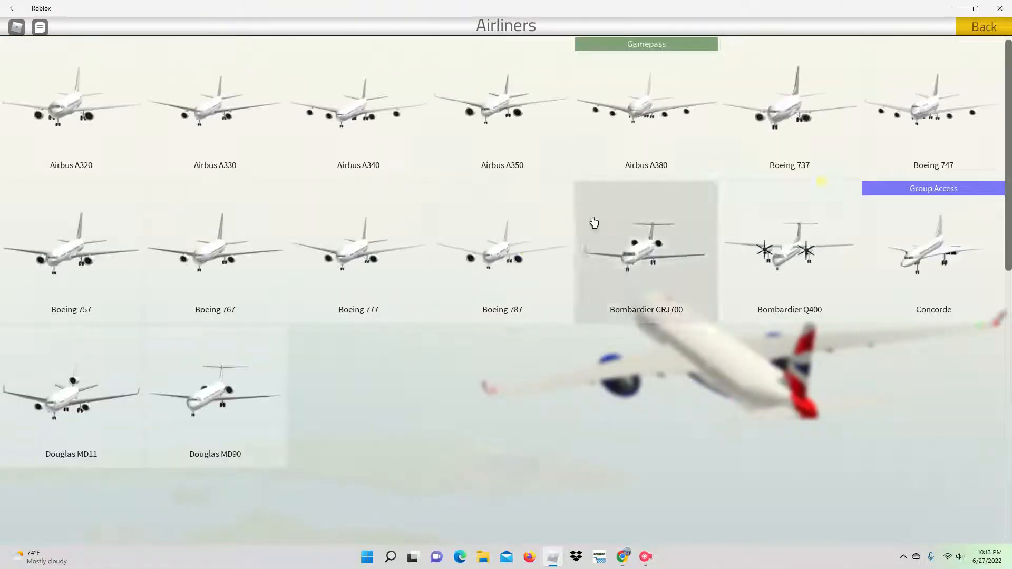
pyautogui.moveTo(917, 58)
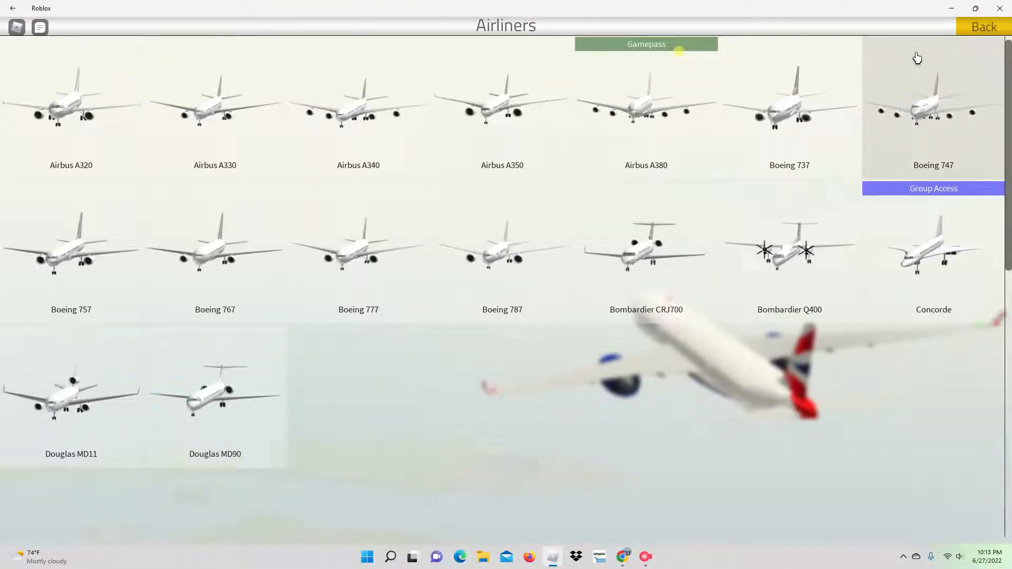
pyautogui.moveTo(215, 252)
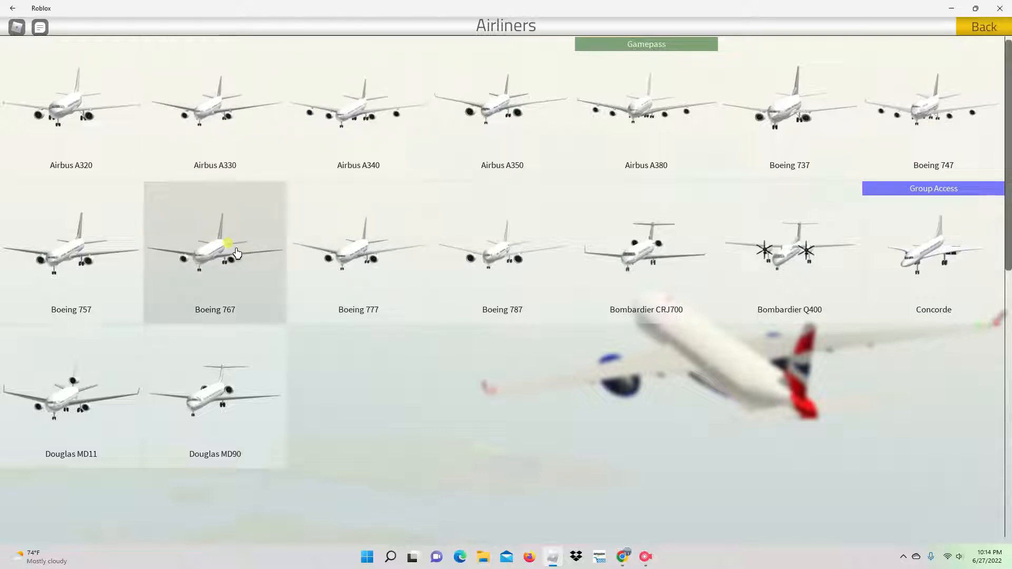
pyautogui.click(358, 252)
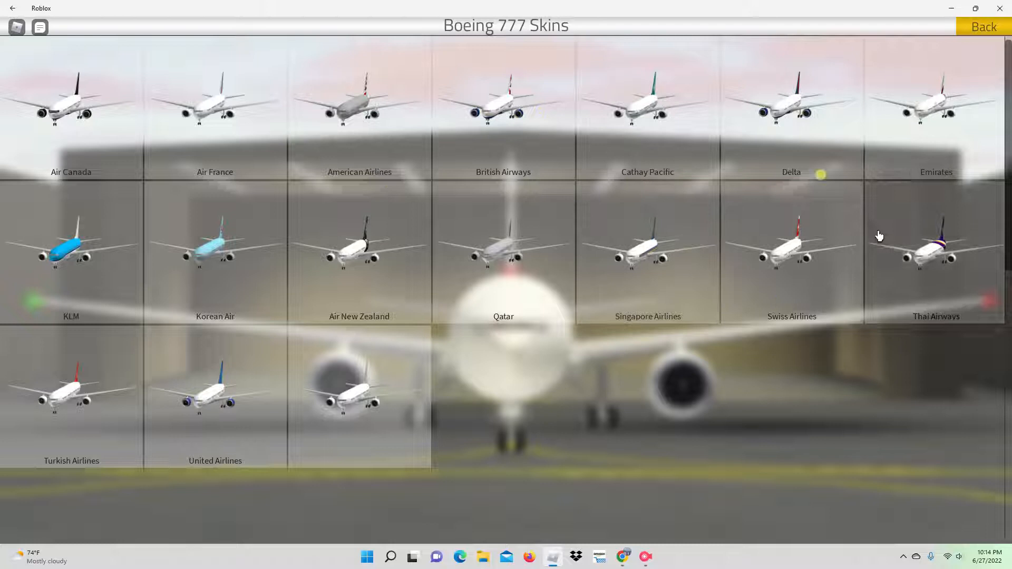
pyautogui.moveTo(162, 171)
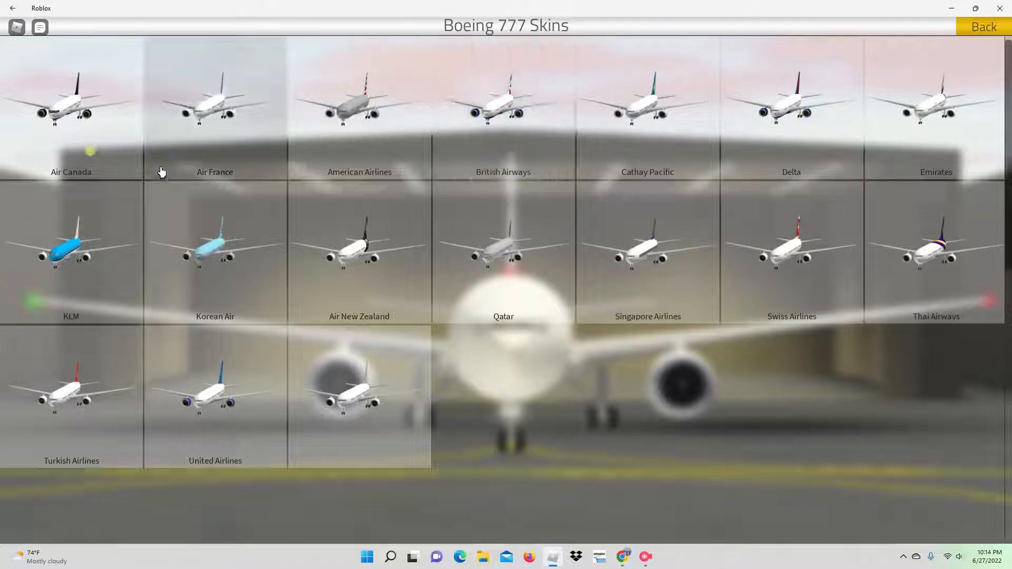
pyautogui.moveTo(113, 144)
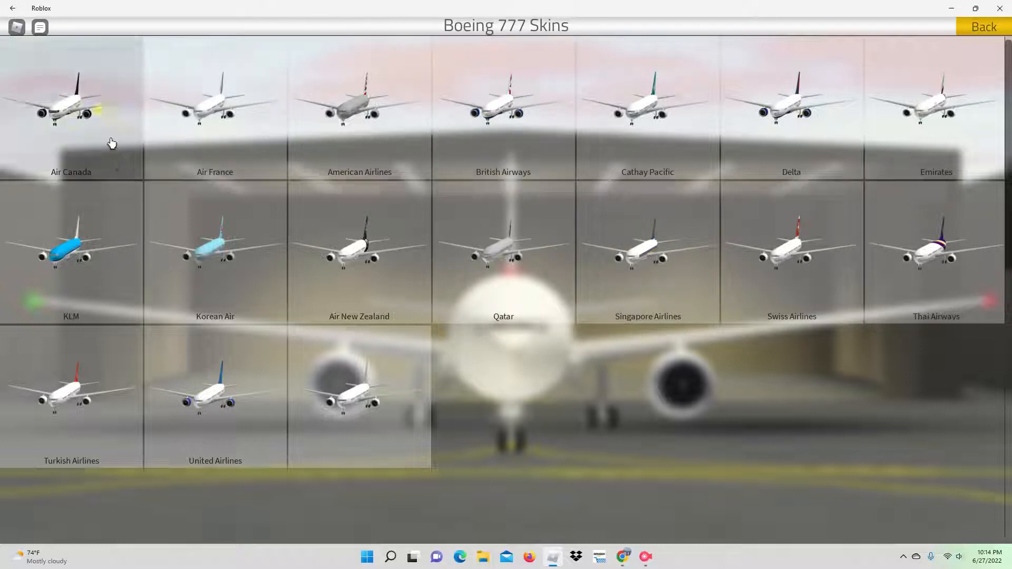
pyautogui.click(984, 26)
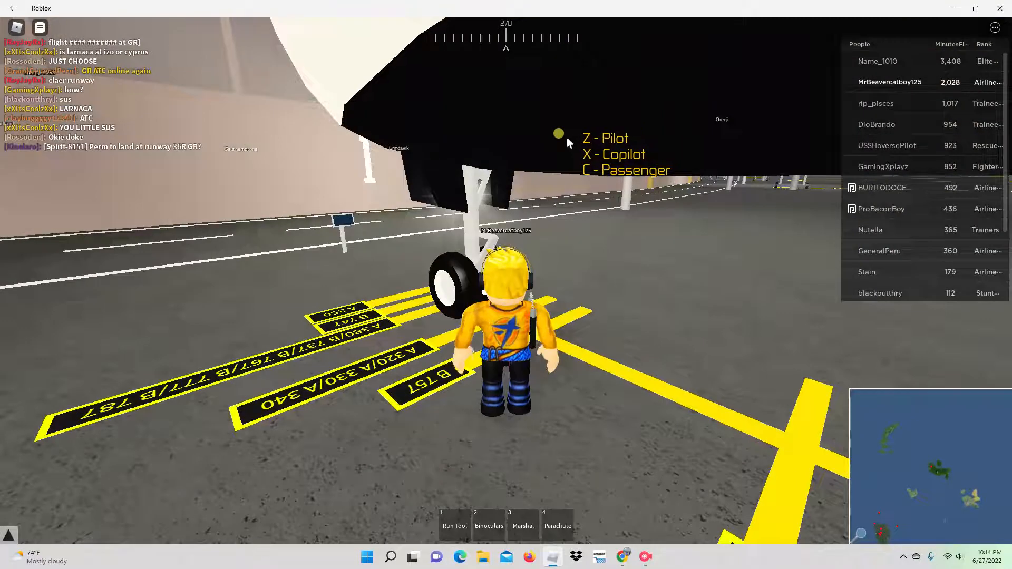
pyautogui.press('z')
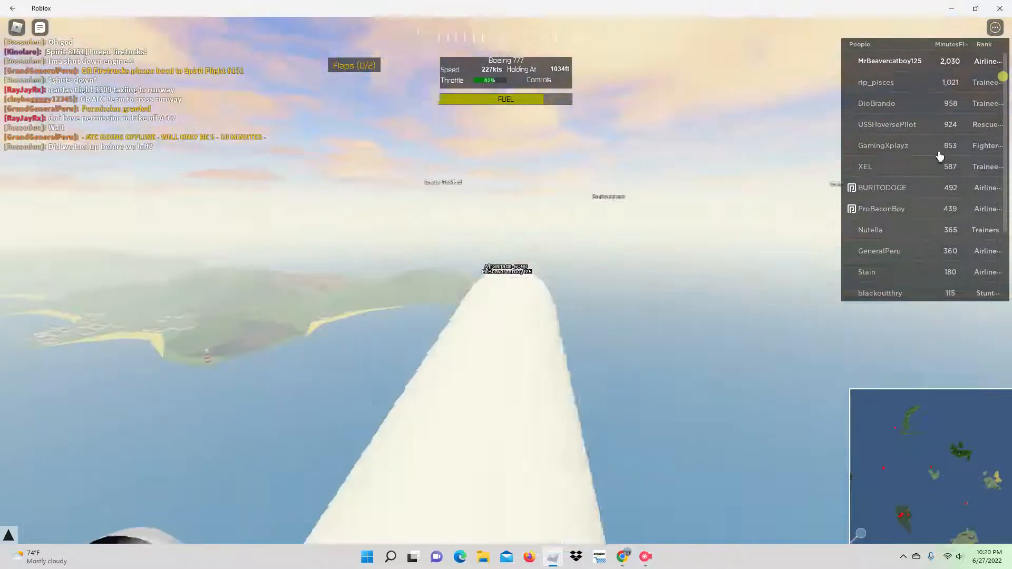
# View several fellow players' profile cards from the People leaderboard one after another
pyautogui.click(876, 82)
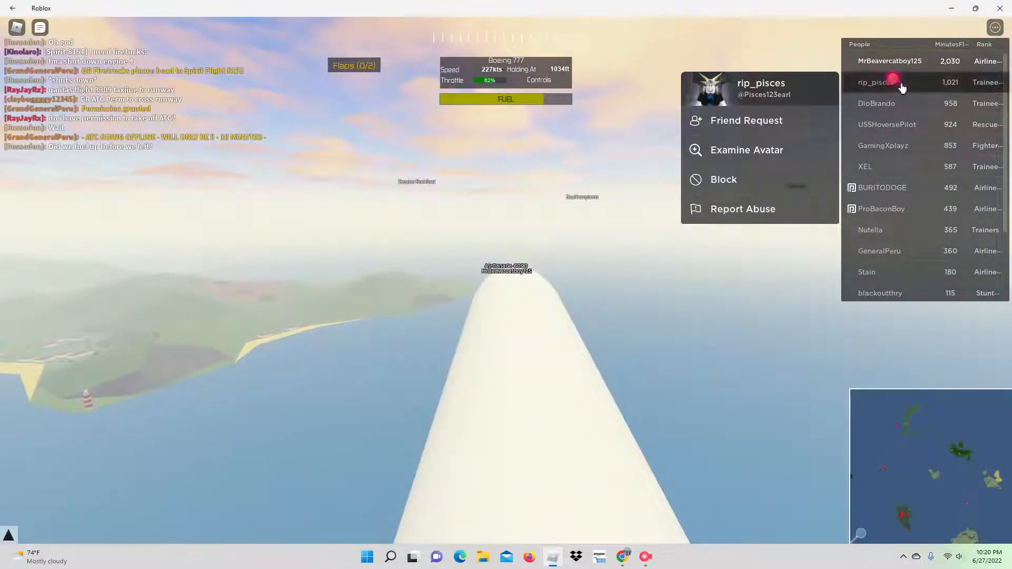
pyautogui.click(887, 124)
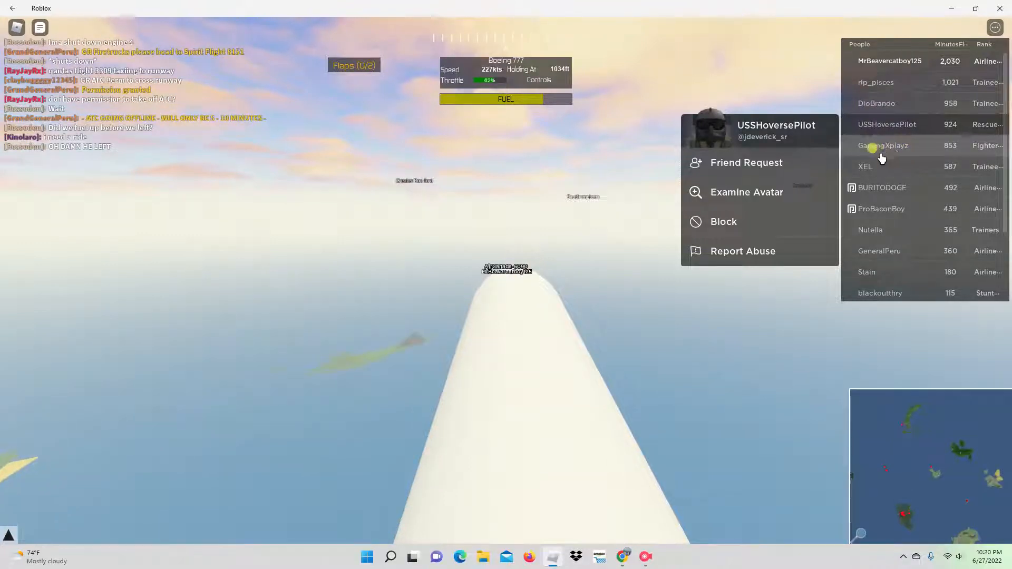
pyautogui.click(865, 167)
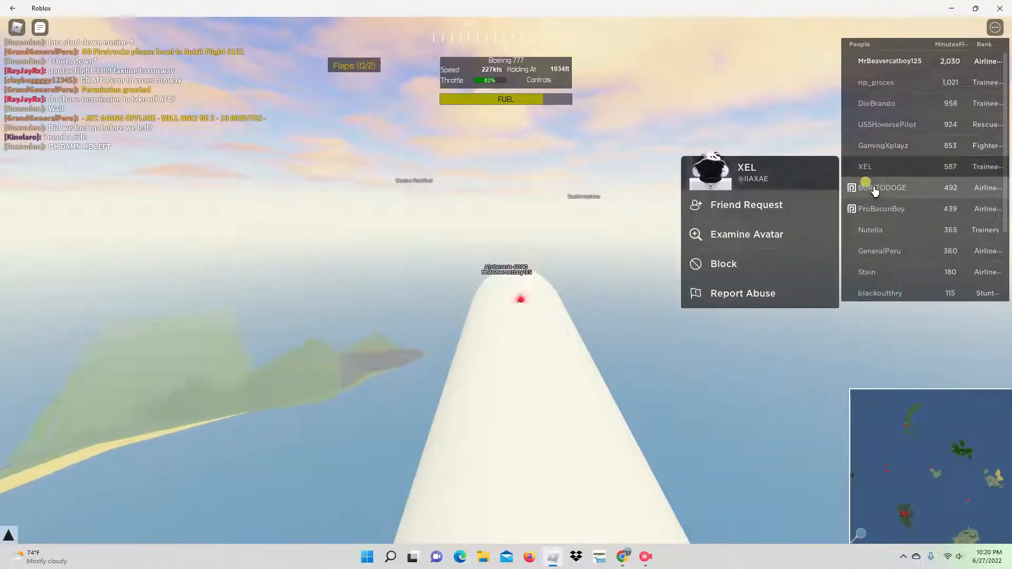
pyautogui.click(882, 188)
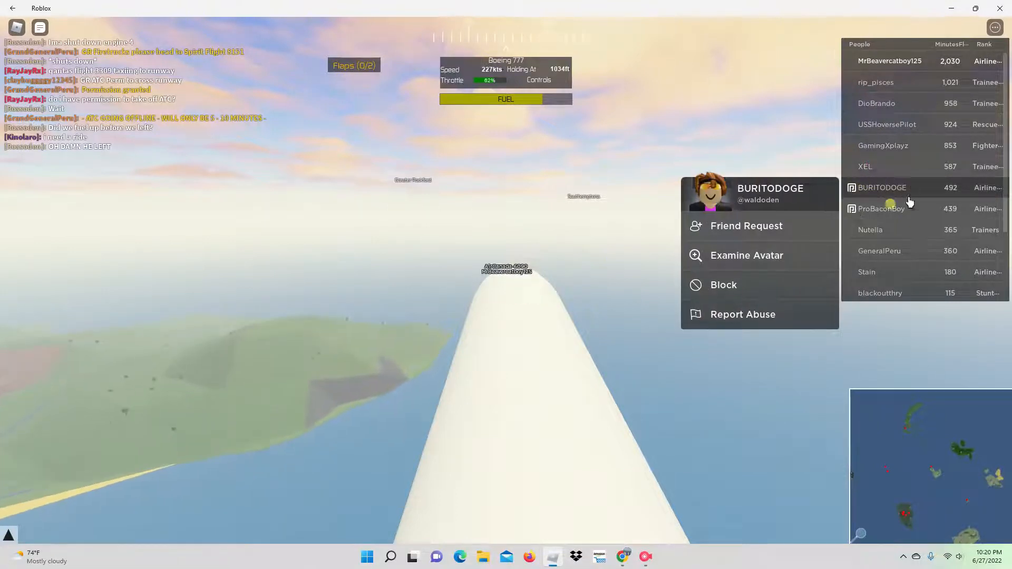
pyautogui.click(882, 208)
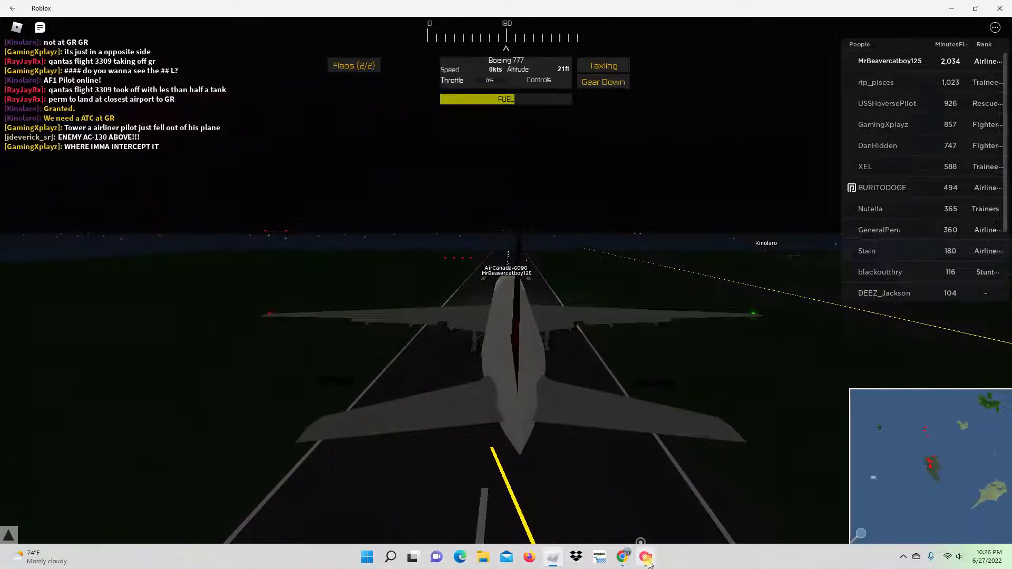
pyautogui.click(646, 557)
pyautogui.write('GR tower good')
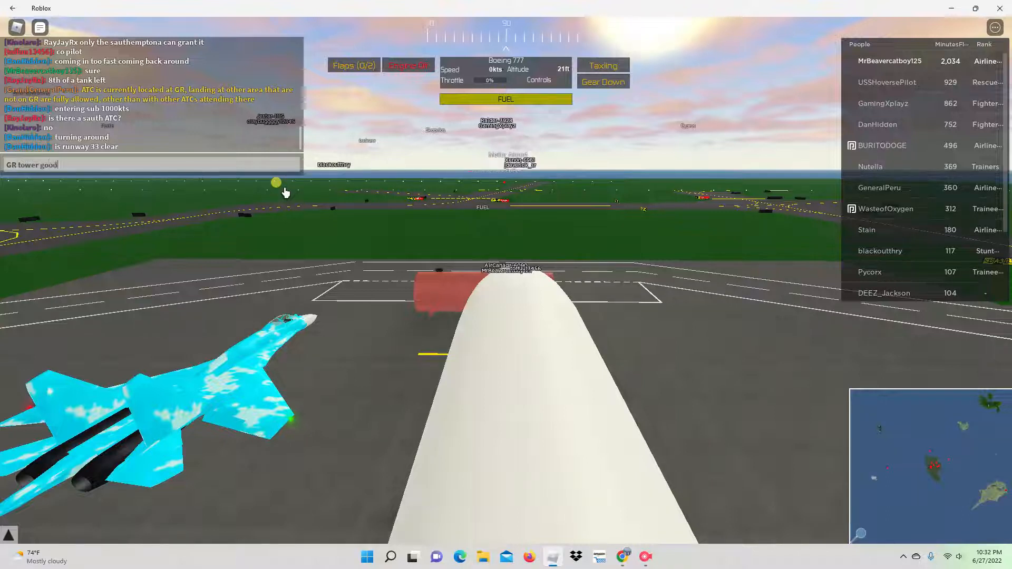
# Send the 'morning, this is Air Canada 6090' greeting to the GR tower in chat
pyautogui.write('morning t')
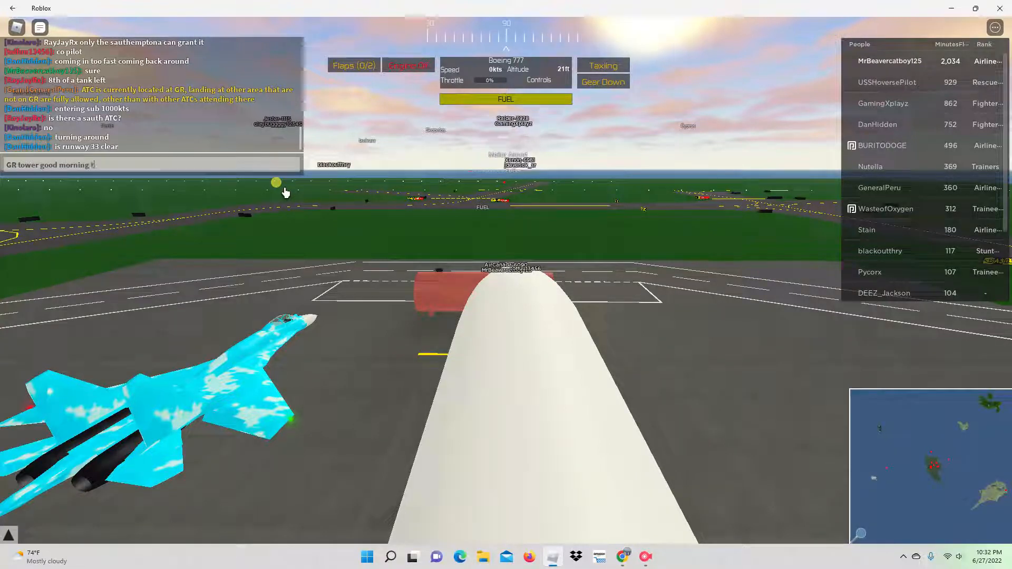
pyautogui.write('his Air Canada')
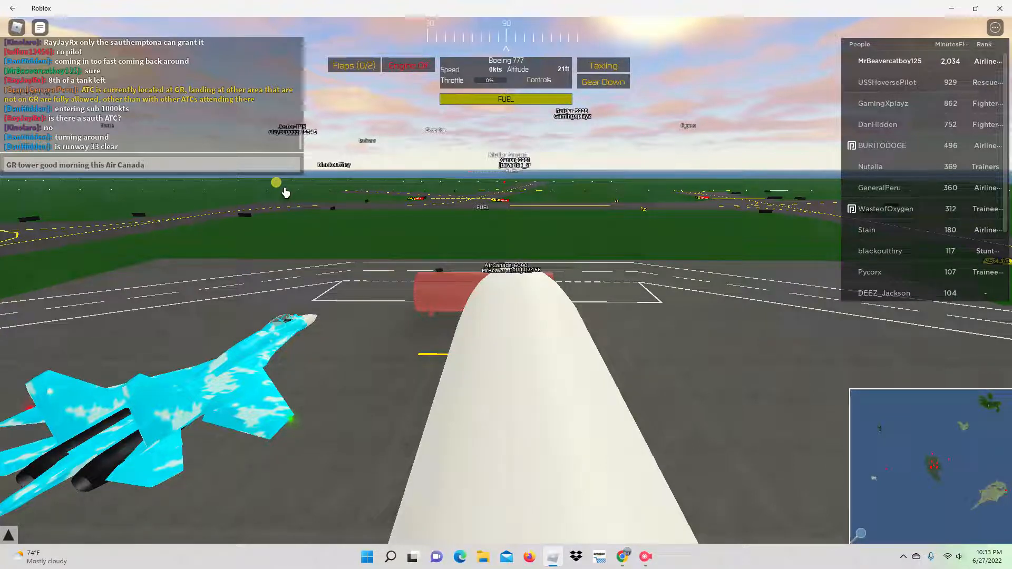
pyautogui.write('60')
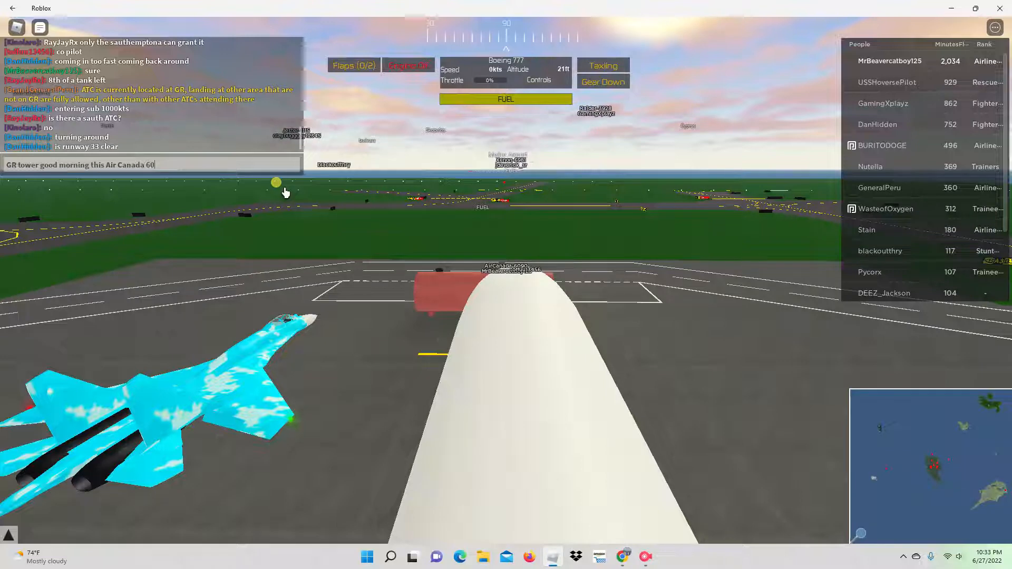
pyautogui.press('Return')
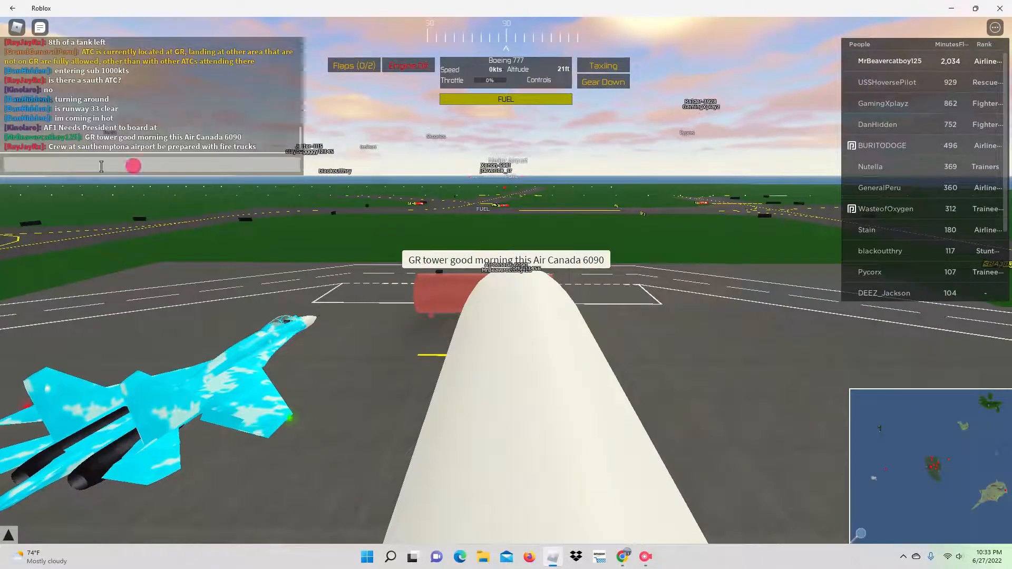
# Send 'request start' to the tower in chat
pyautogui.write('request')
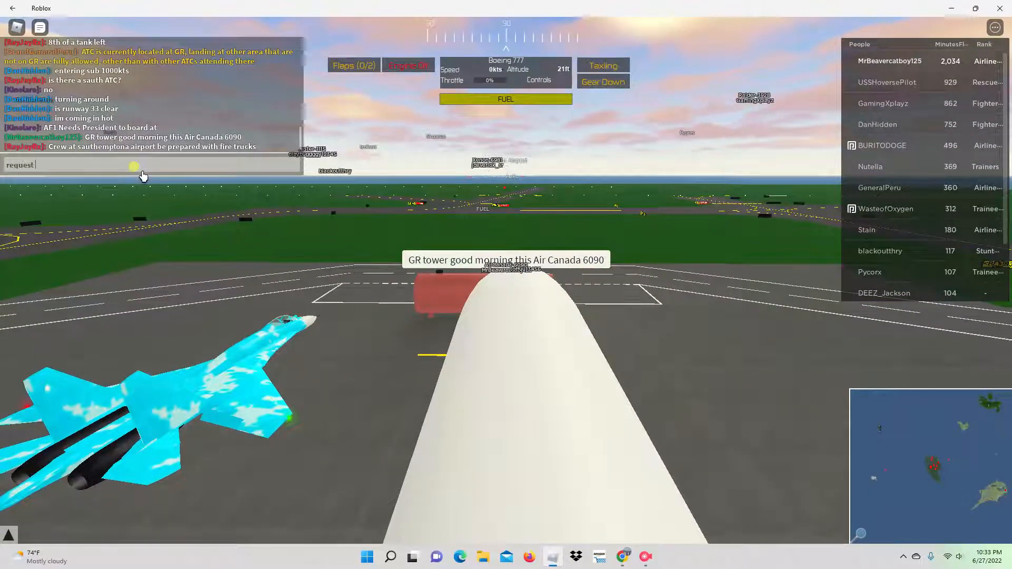
pyautogui.write('start')
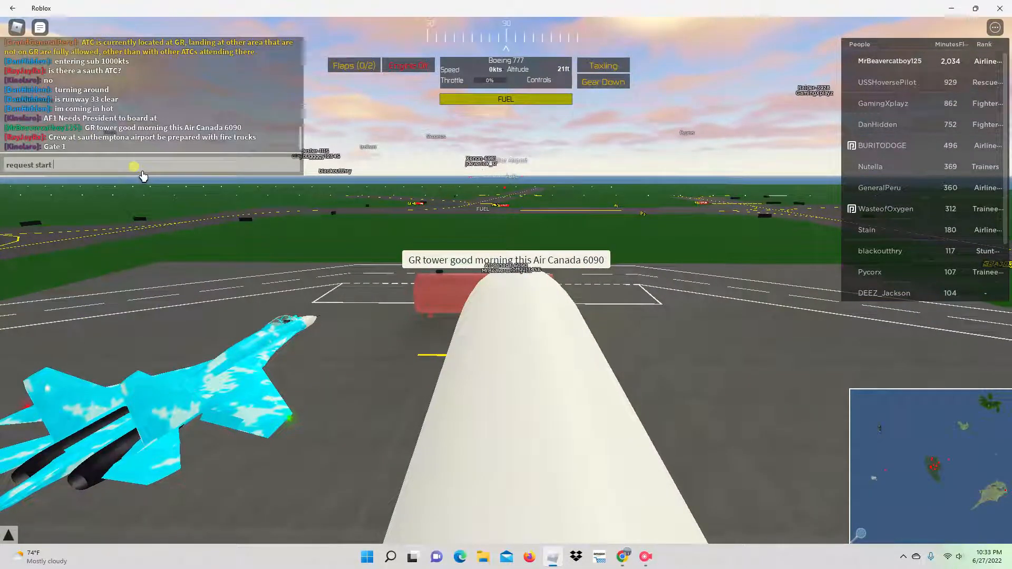
pyautogui.press('Return')
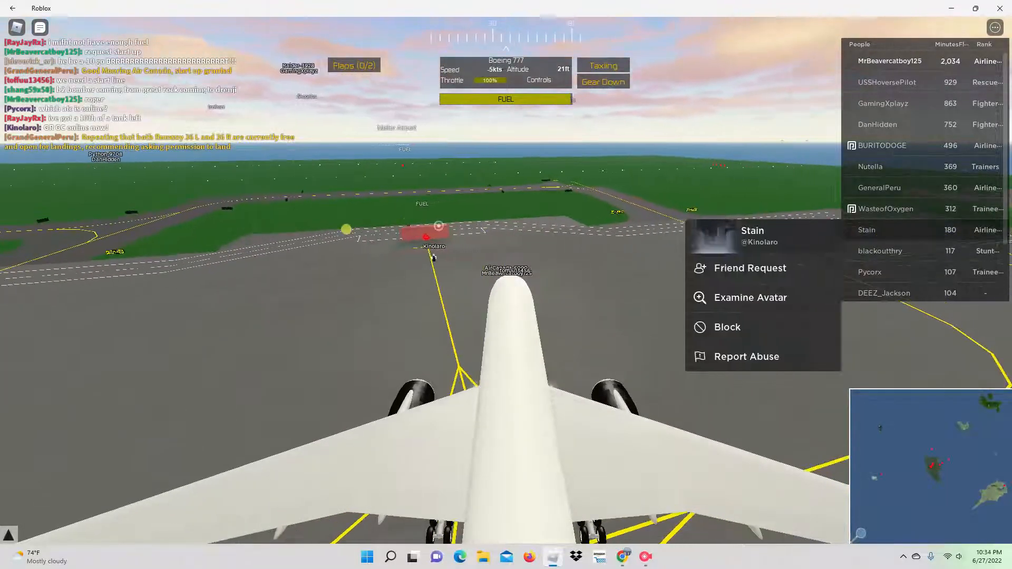
# Check three players' profile cards from the People leaderboard
pyautogui.click(884, 208)
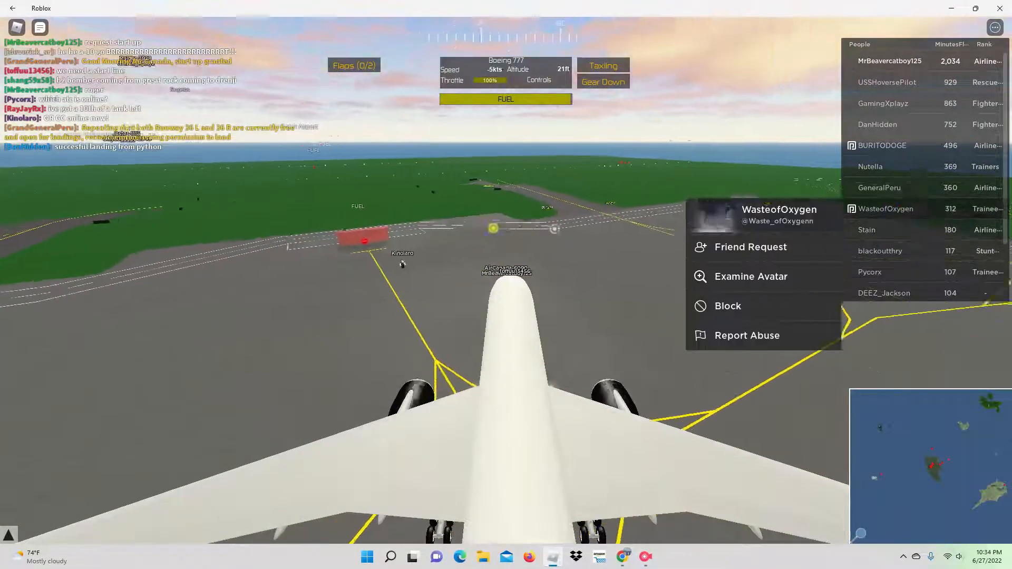
pyautogui.click(878, 188)
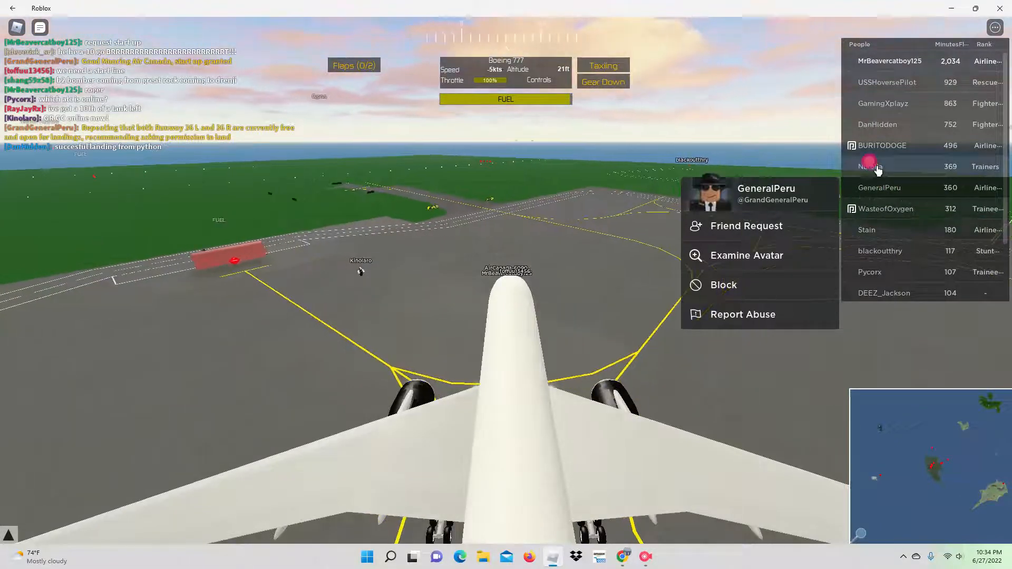
pyautogui.click(883, 145)
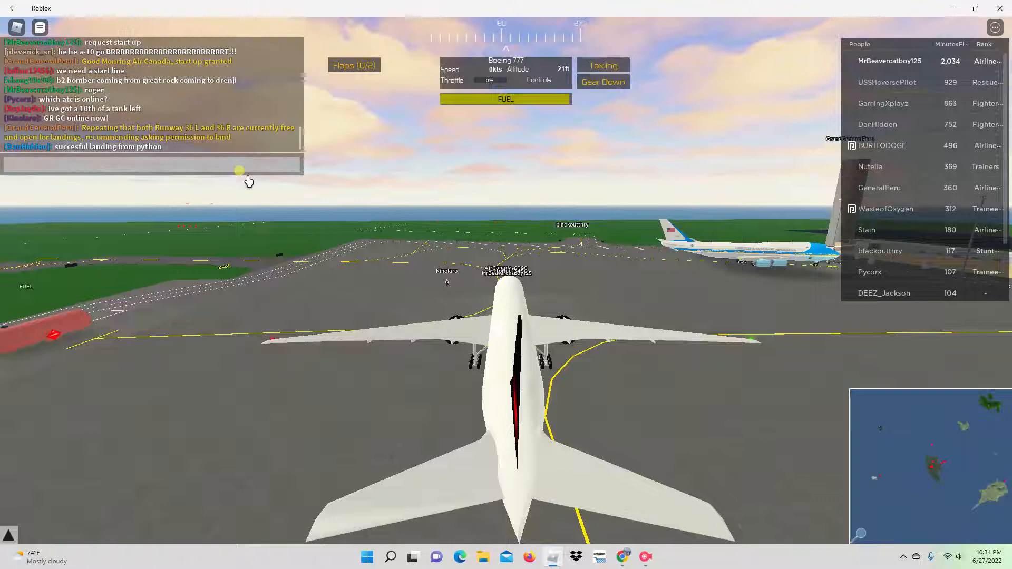
# Ask GR tower in chat which runway is available for departure
pyautogui.write('Gr tower which')
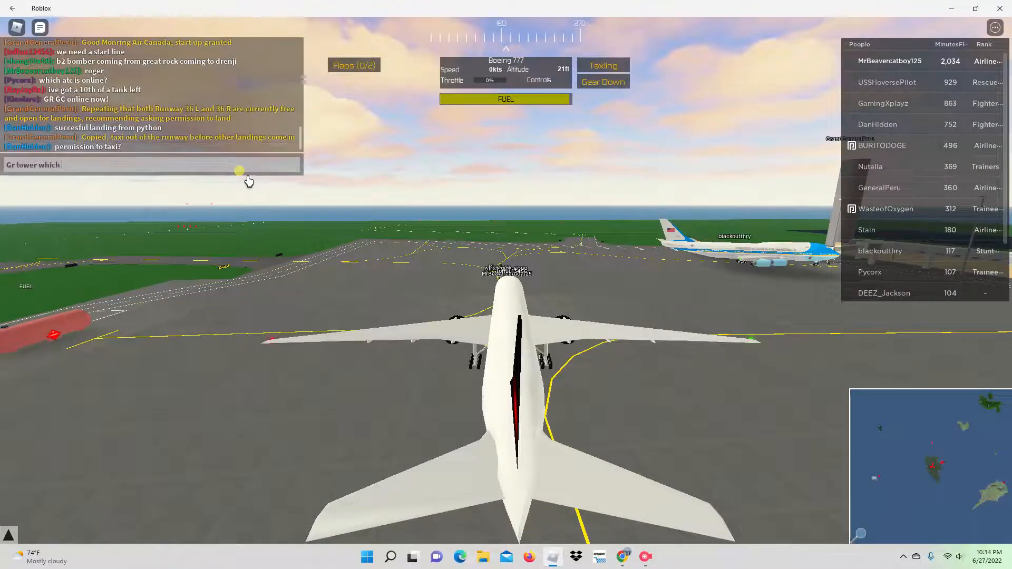
pyautogui.write('ru')
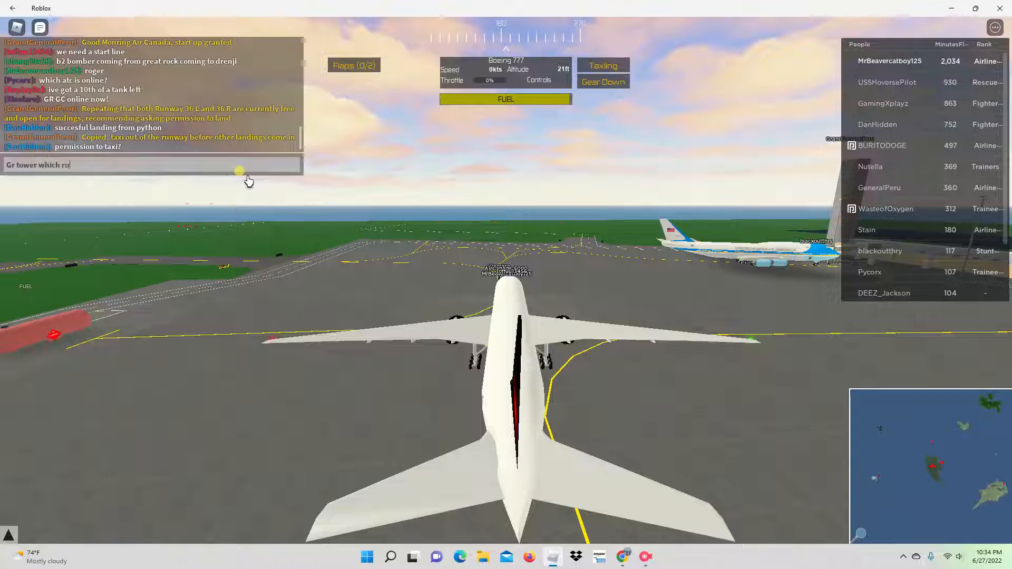
pyautogui.write('nway is a')
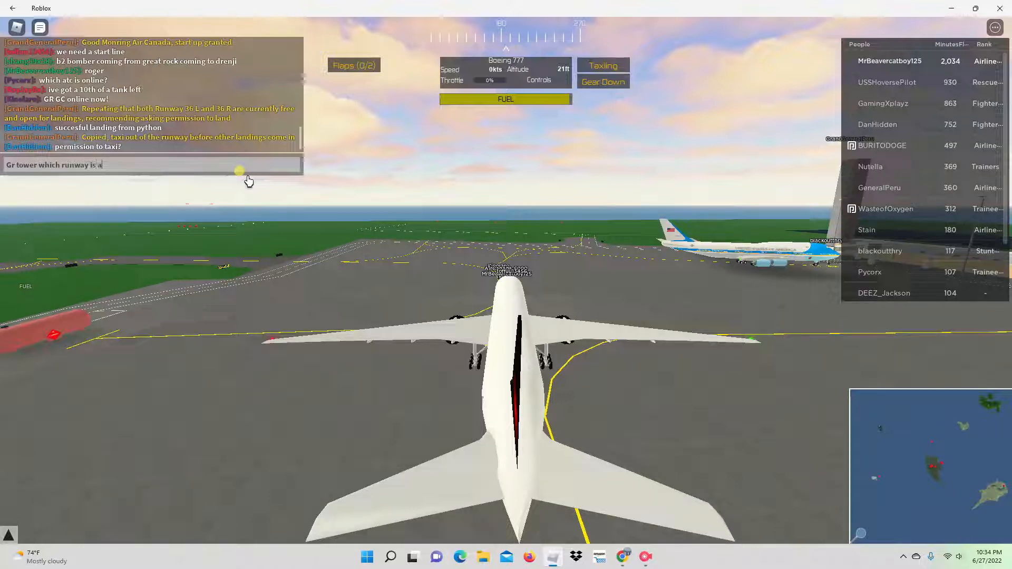
pyautogui.write('va')
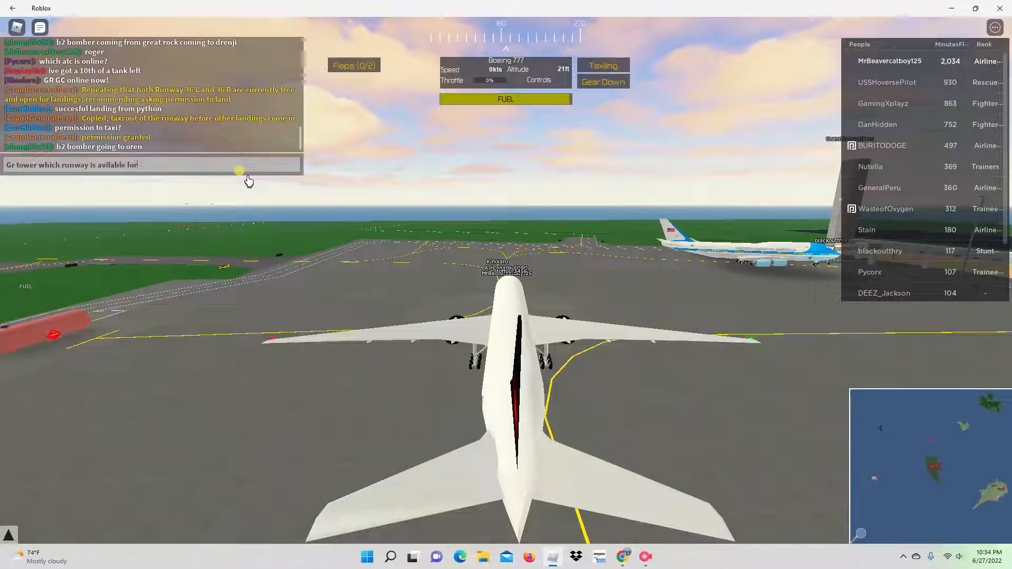
pyautogui.write('depa')
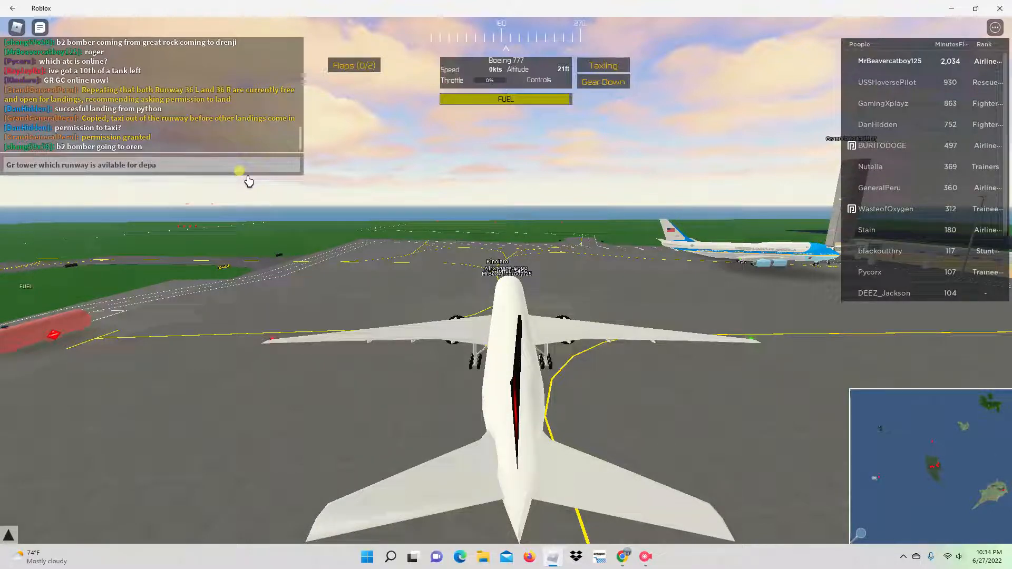
pyautogui.press('Return')
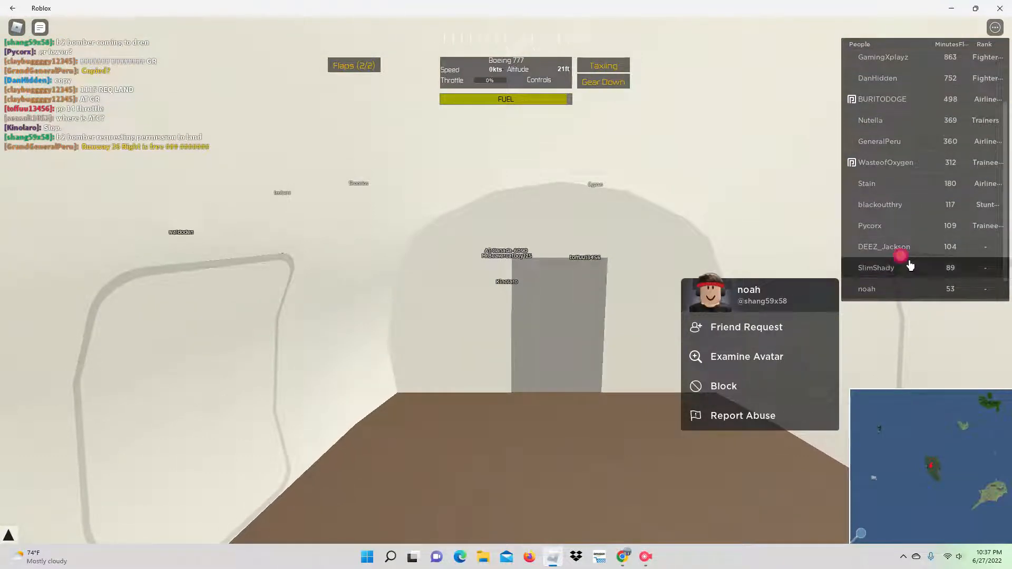
pyautogui.click(876, 267)
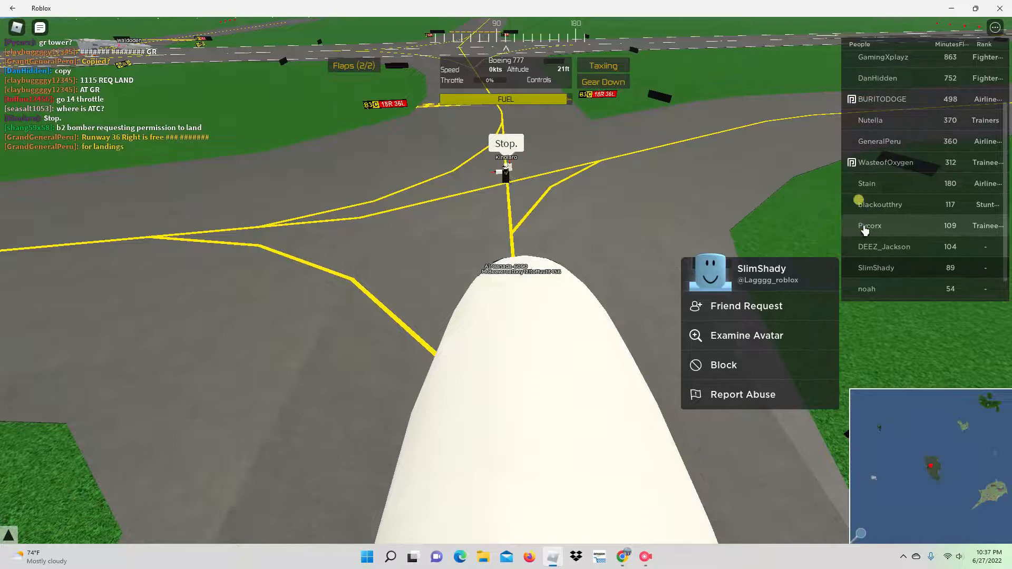
pyautogui.click(867, 183)
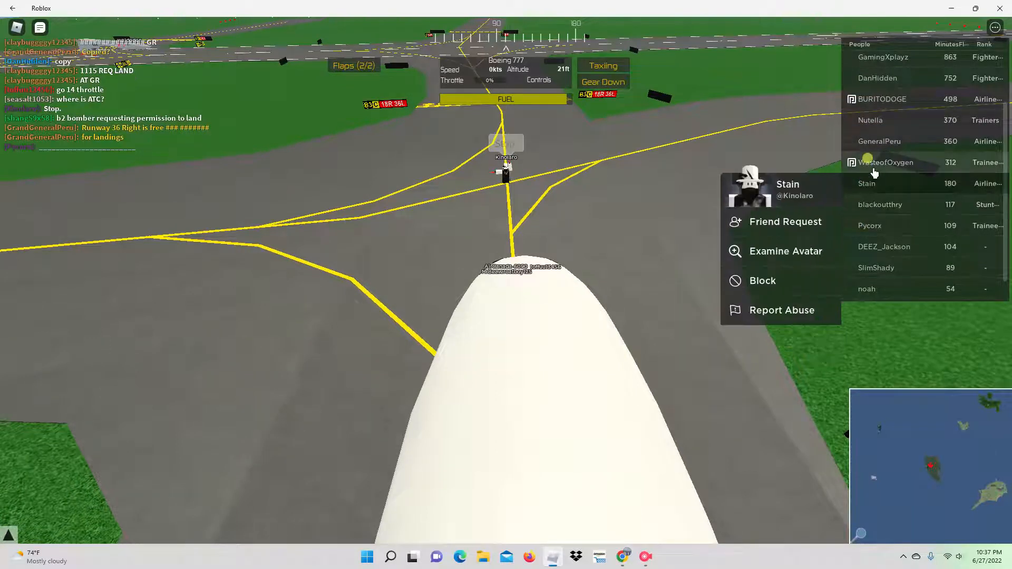
pyautogui.click(885, 163)
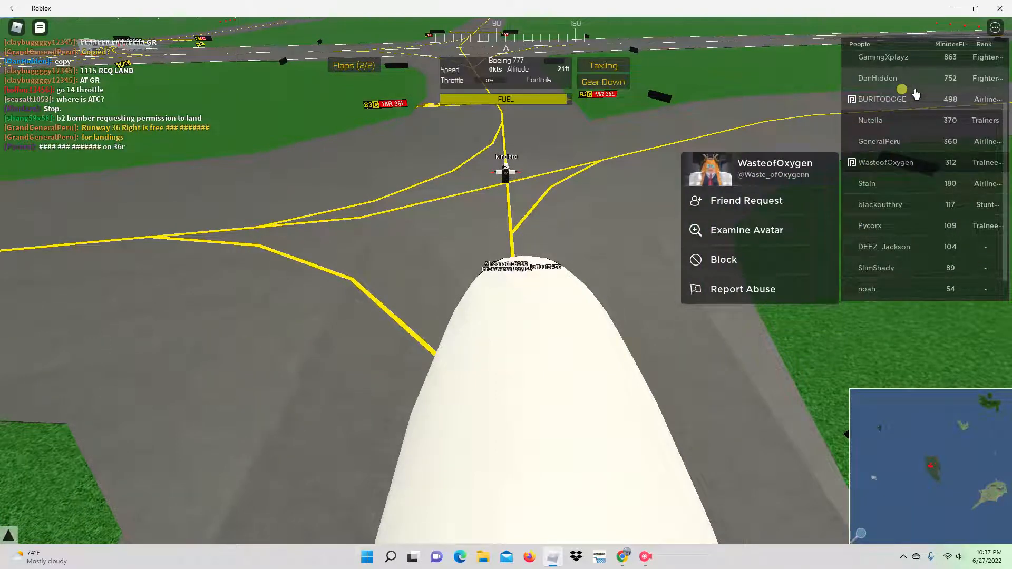
pyautogui.click(880, 99)
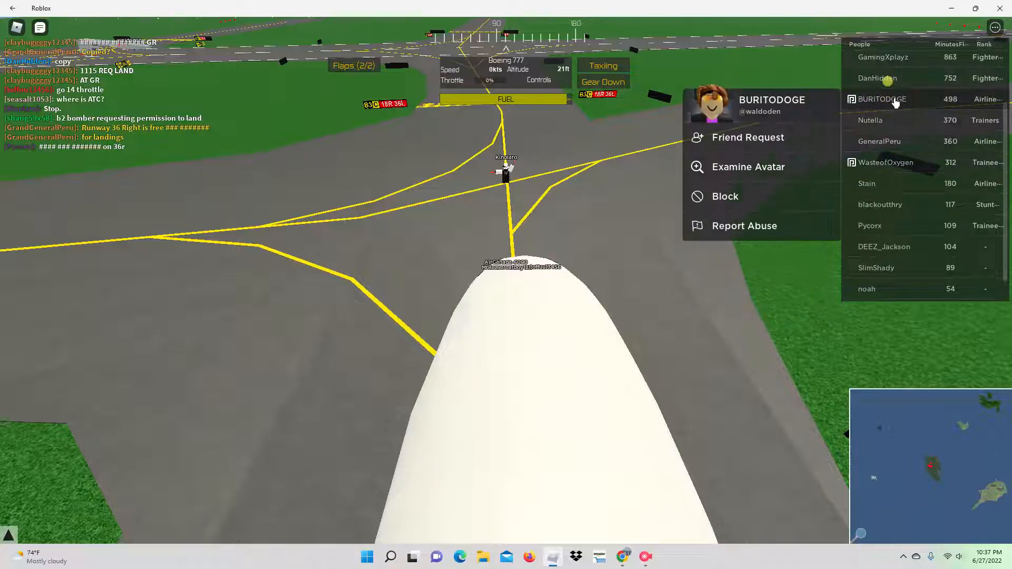
pyautogui.click(881, 57)
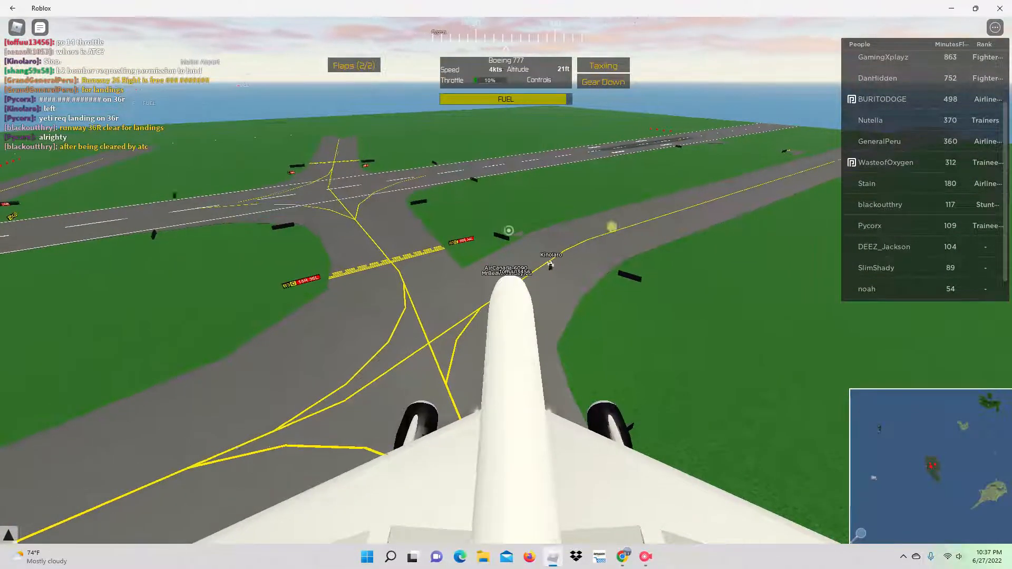
# Browse the options cards of several players in the server and dismiss them
pyautogui.click(876, 266)
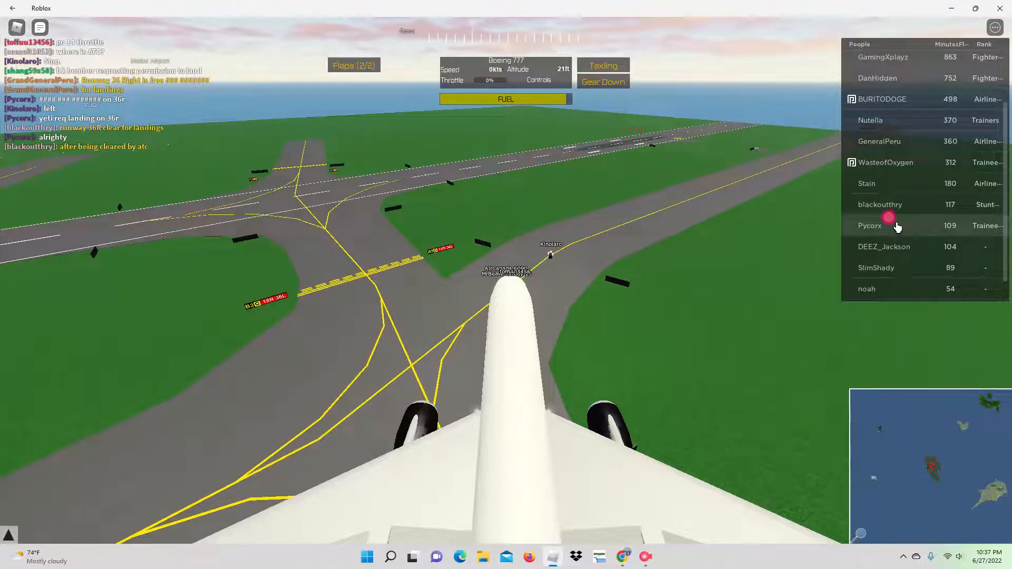
pyautogui.click(879, 204)
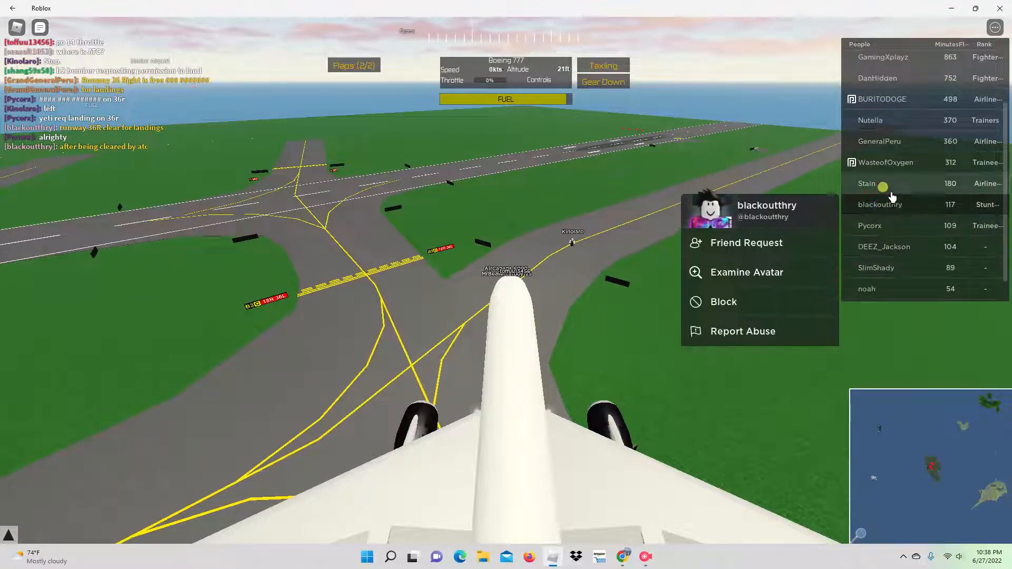
pyautogui.click(870, 226)
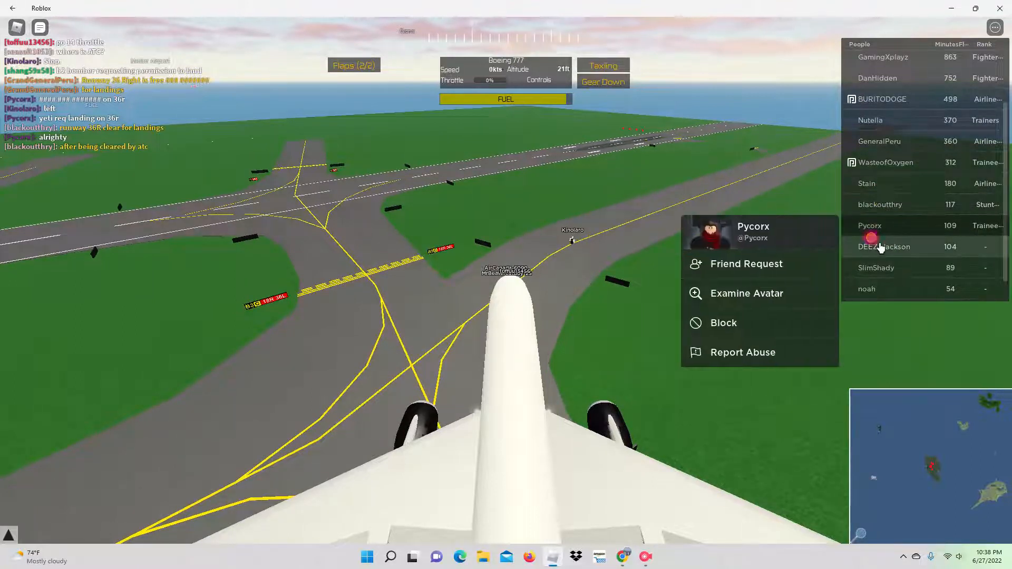
pyautogui.click(884, 247)
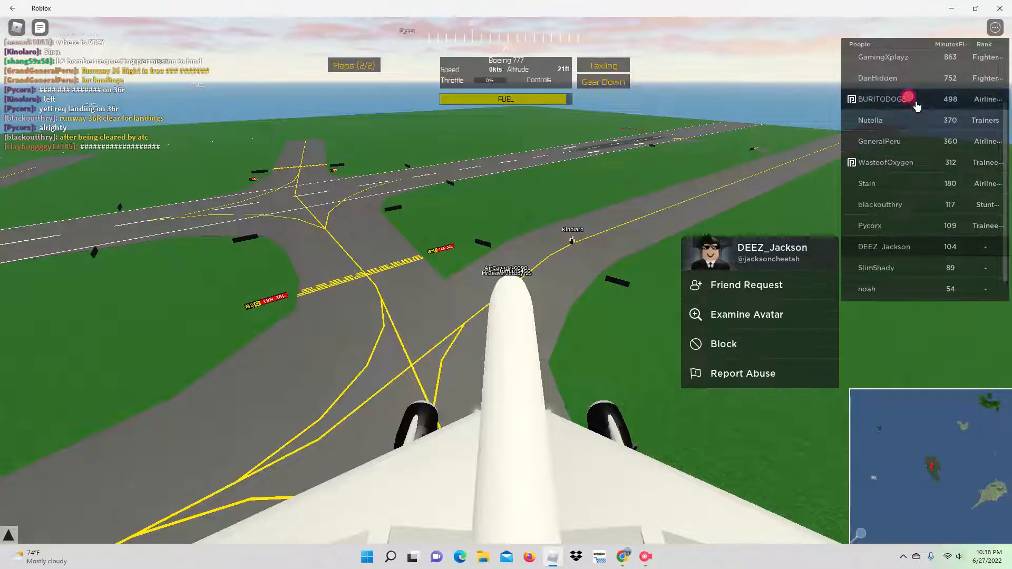
pyautogui.click(879, 141)
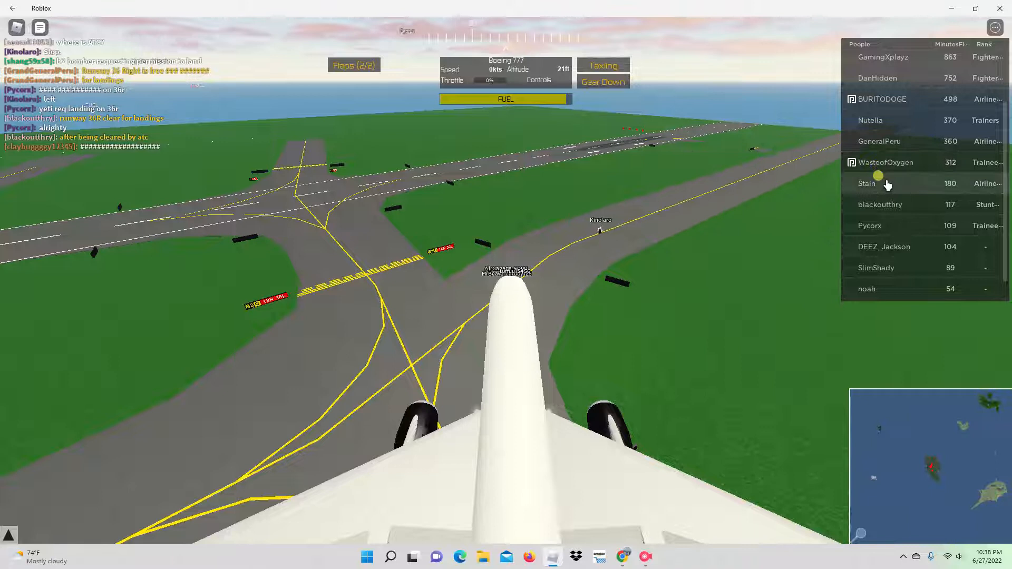
pyautogui.click(867, 183)
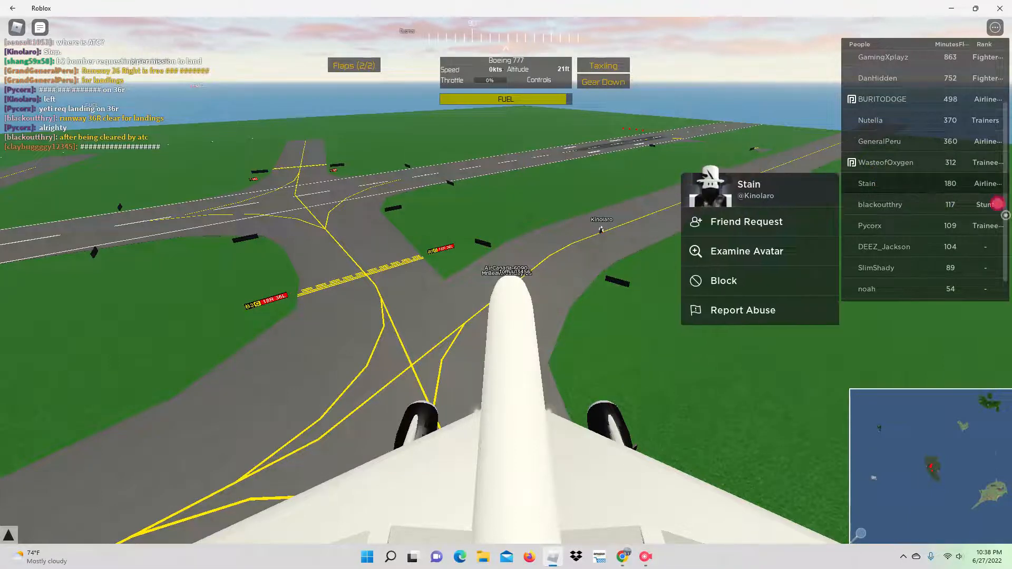
pyautogui.click(890, 80)
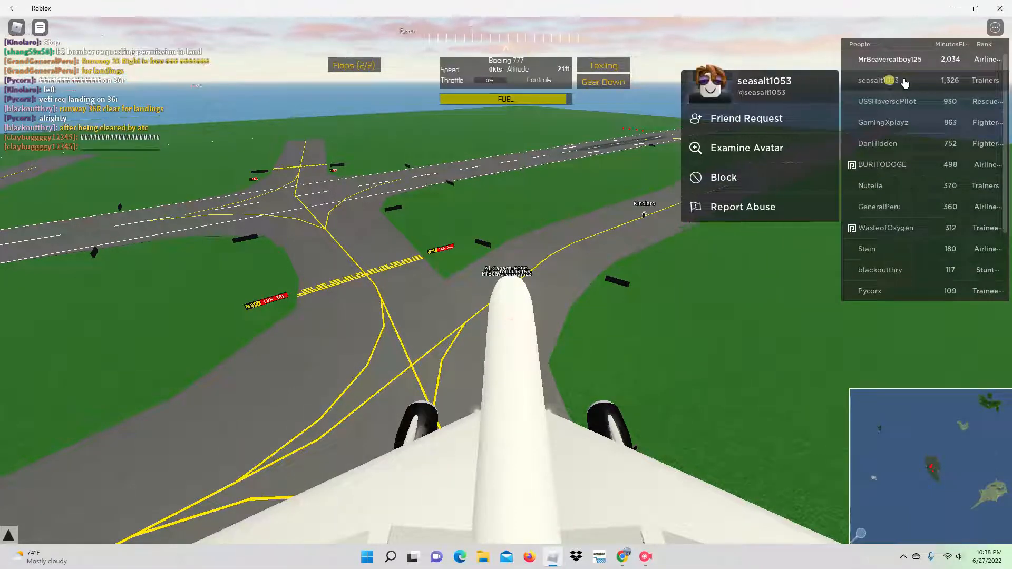
pyautogui.click(884, 123)
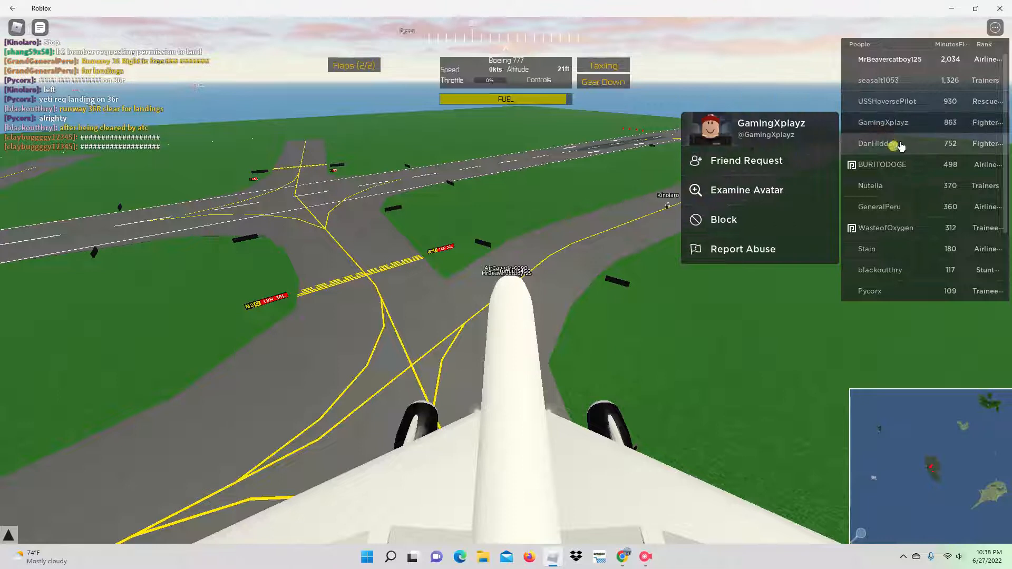
pyautogui.click(879, 164)
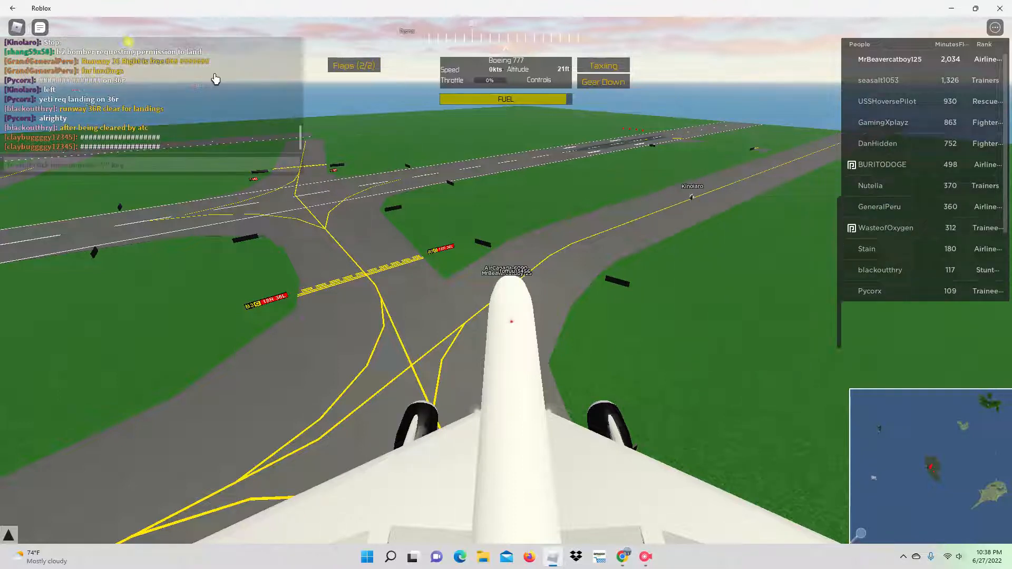
# Bring up the game menu with the people list, then resume the flight
pyautogui.press('Escape')
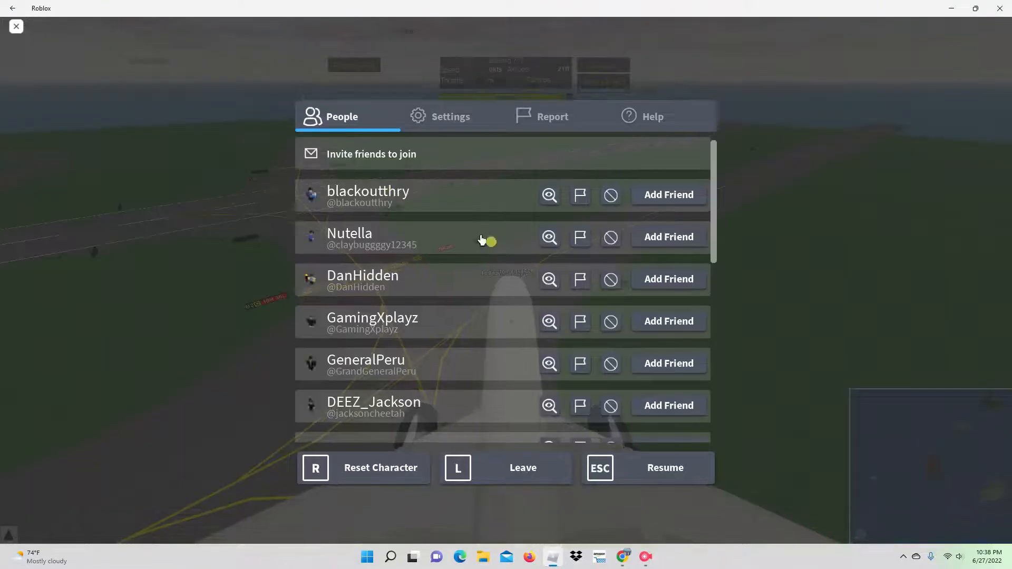
pyautogui.scroll(-3)
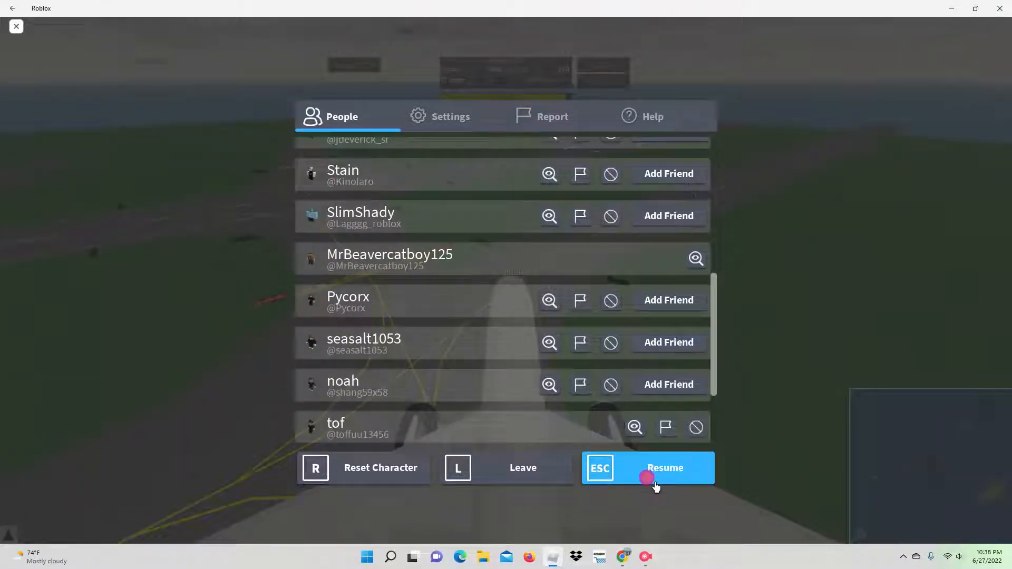
pyautogui.click(647, 468)
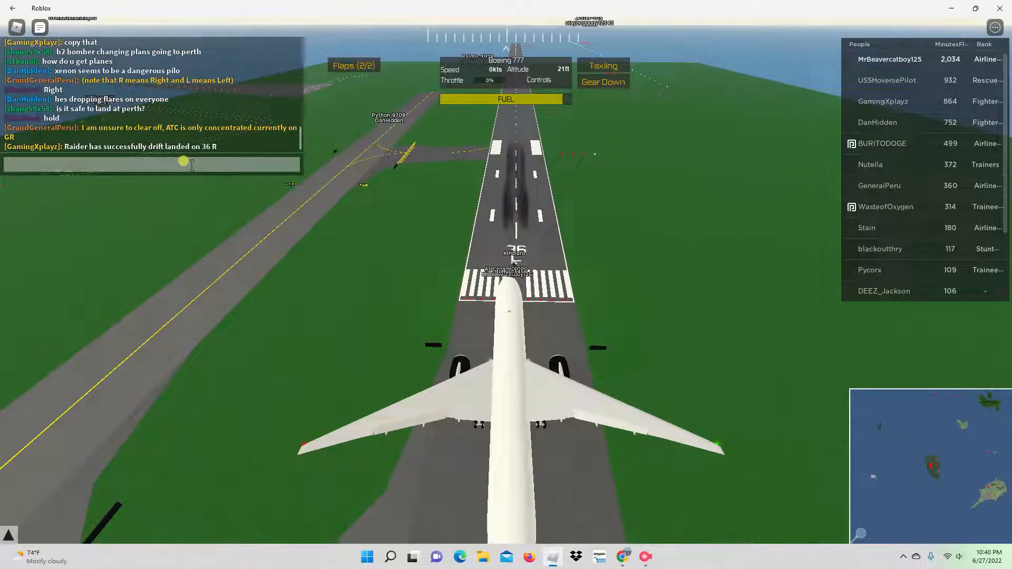
# Ask GR tower in chat whether Air Canada 5090 is cleared for takeoff
pyautogui.write('GR to')
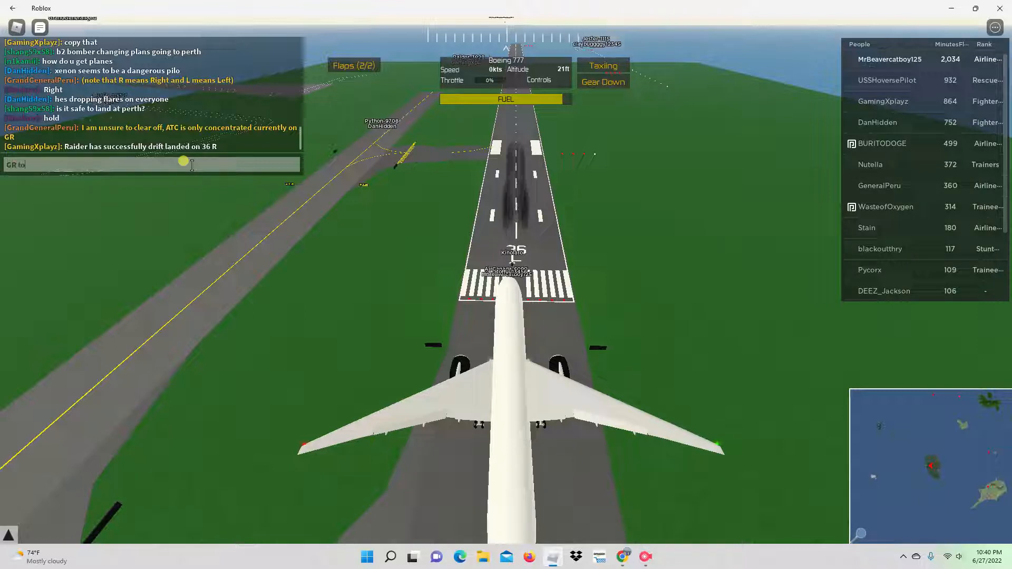
pyautogui.write('wer')
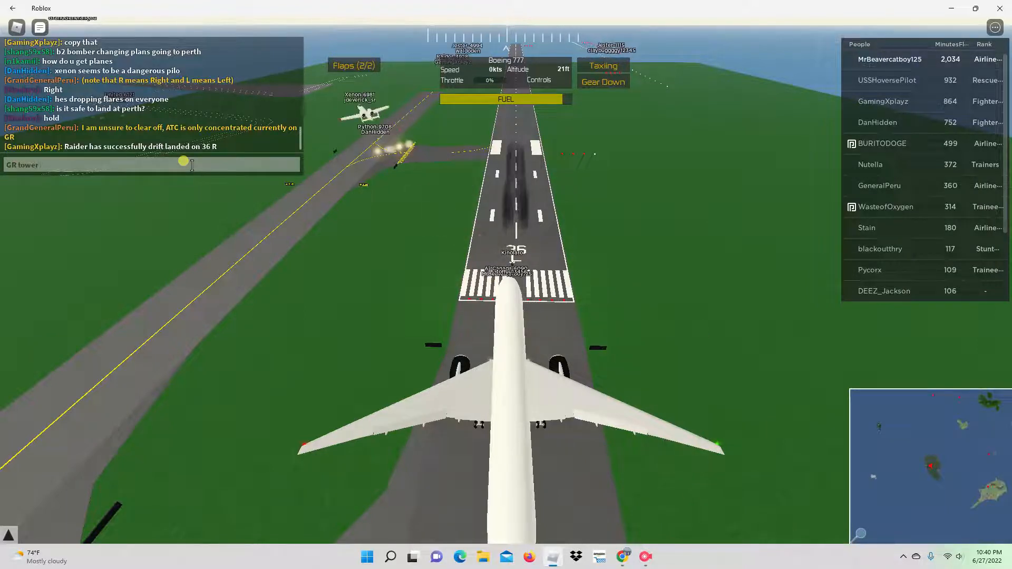
pyautogui.write('im i clear for tak')
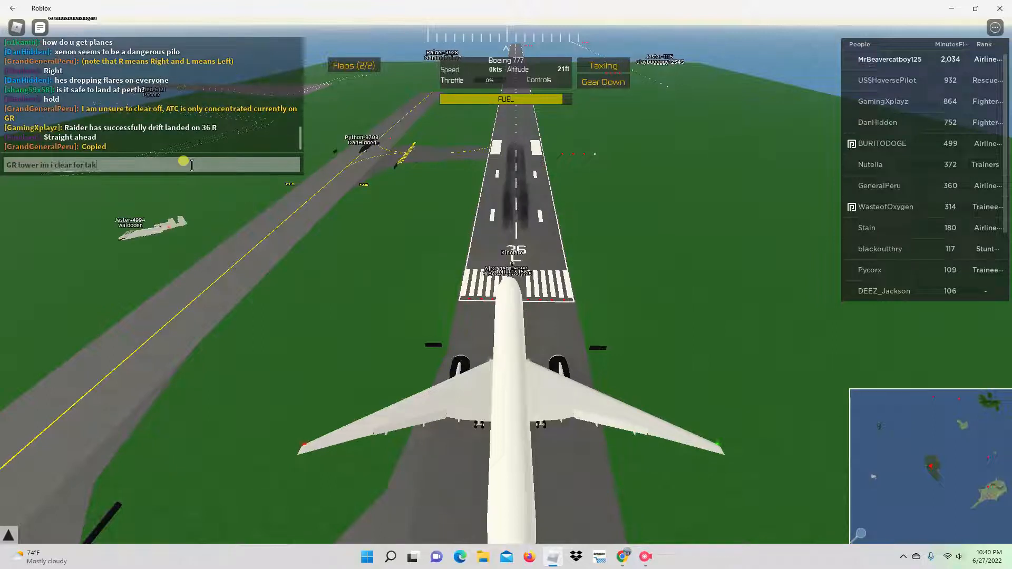
pyautogui.write('eoff A')
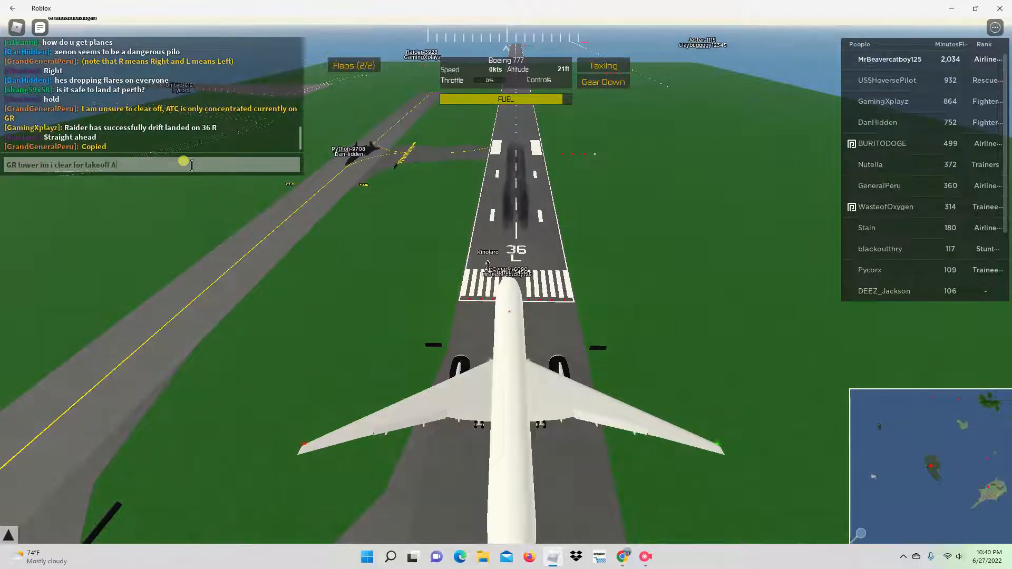
pyautogui.write('ir Canada 50')
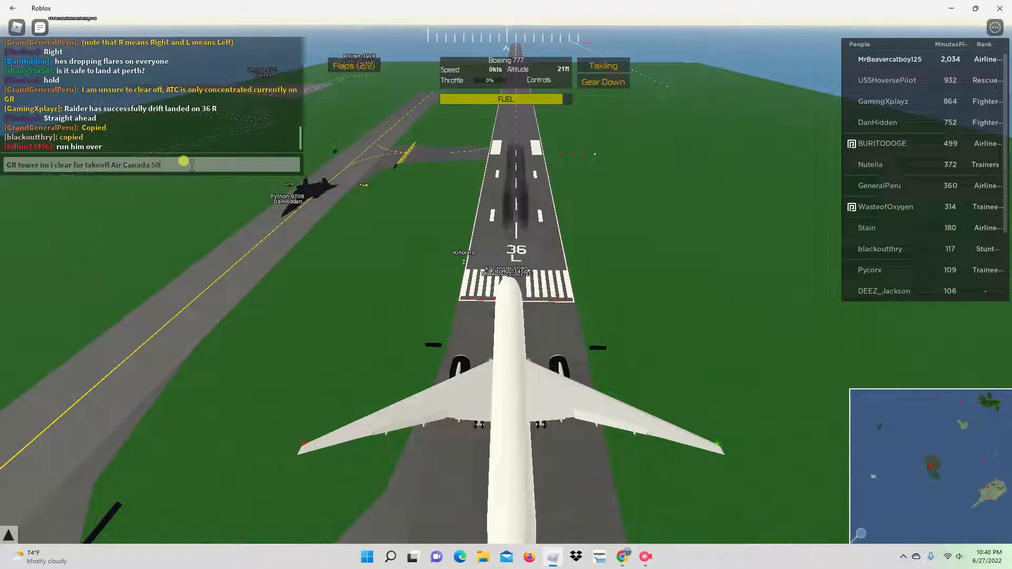
pyautogui.press('Return')
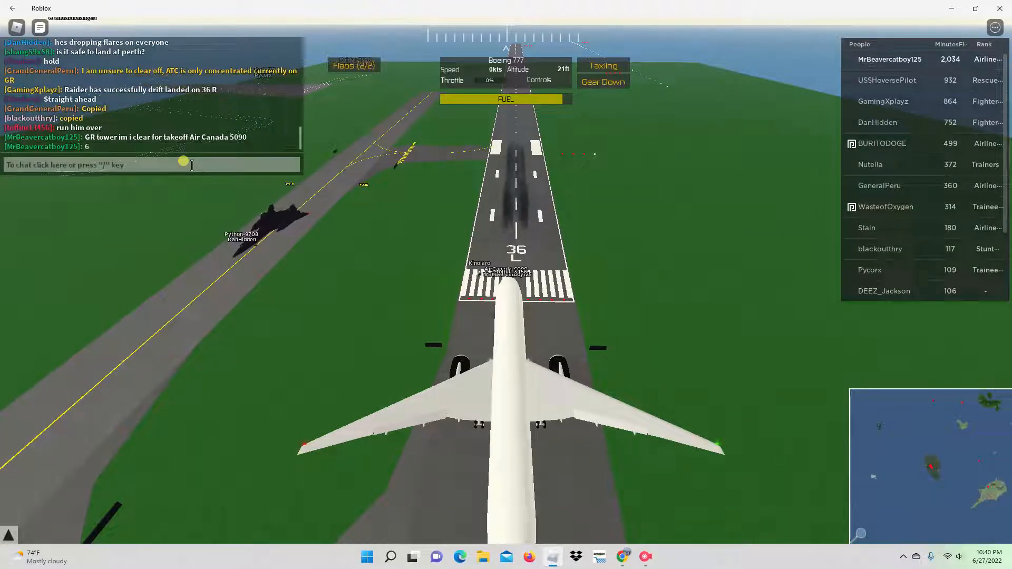
# Send the short 'Ho' reply in chat
pyautogui.write('Ho')
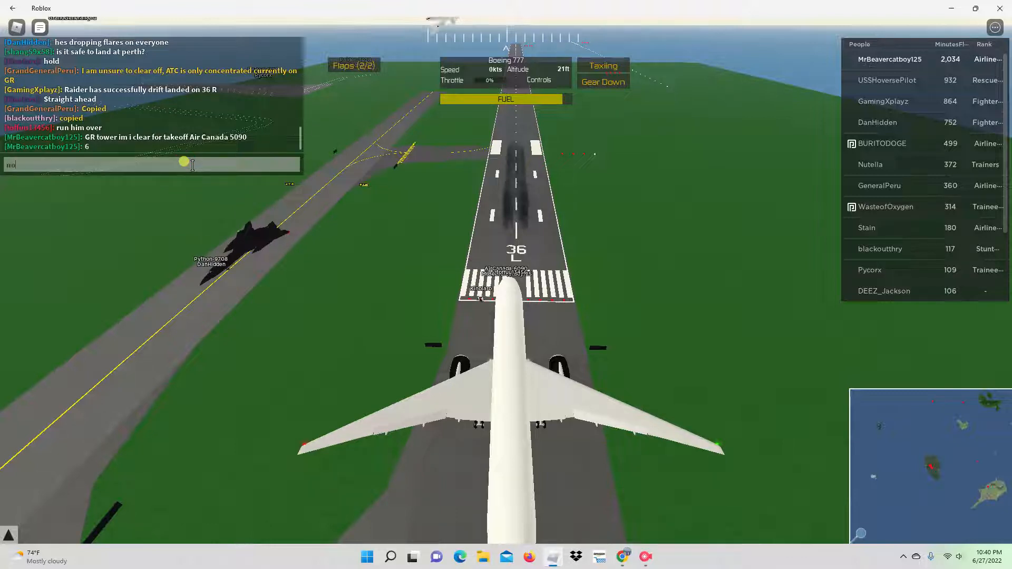
pyautogui.press('Return')
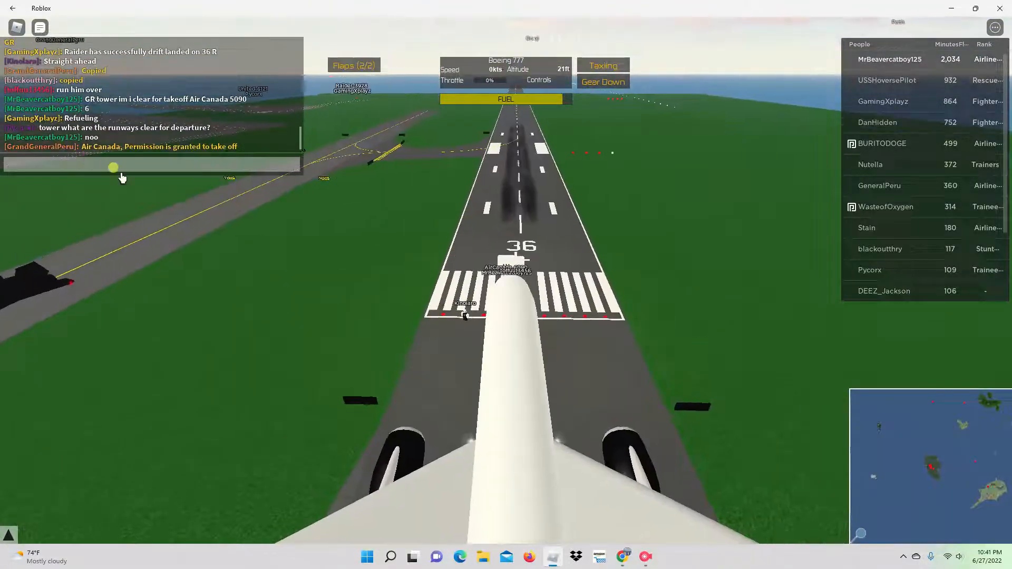
# Write a 'roger thank you' answer to the tower's clearance in the chat box
pyautogui.write('roger')
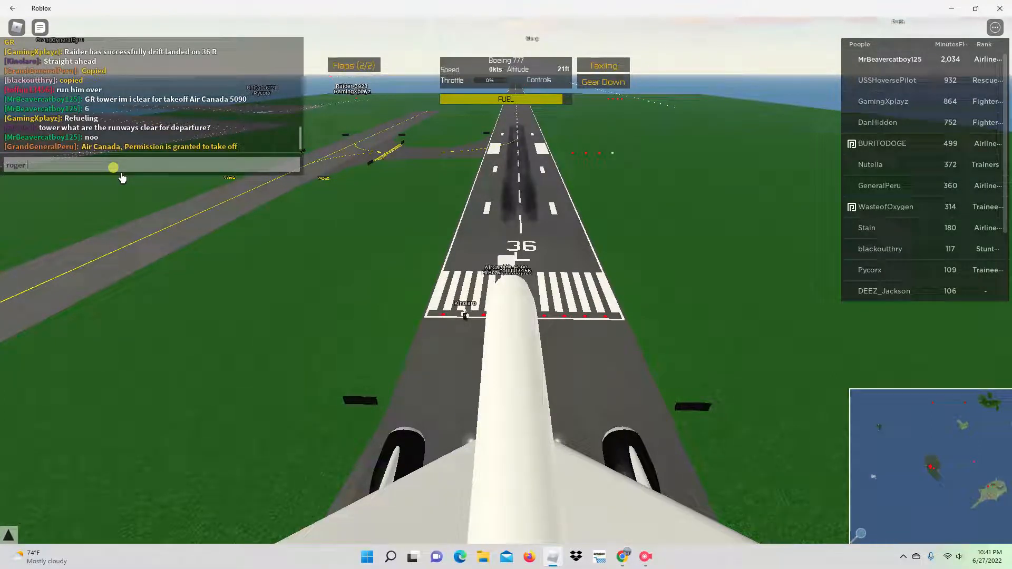
pyautogui.write('than')
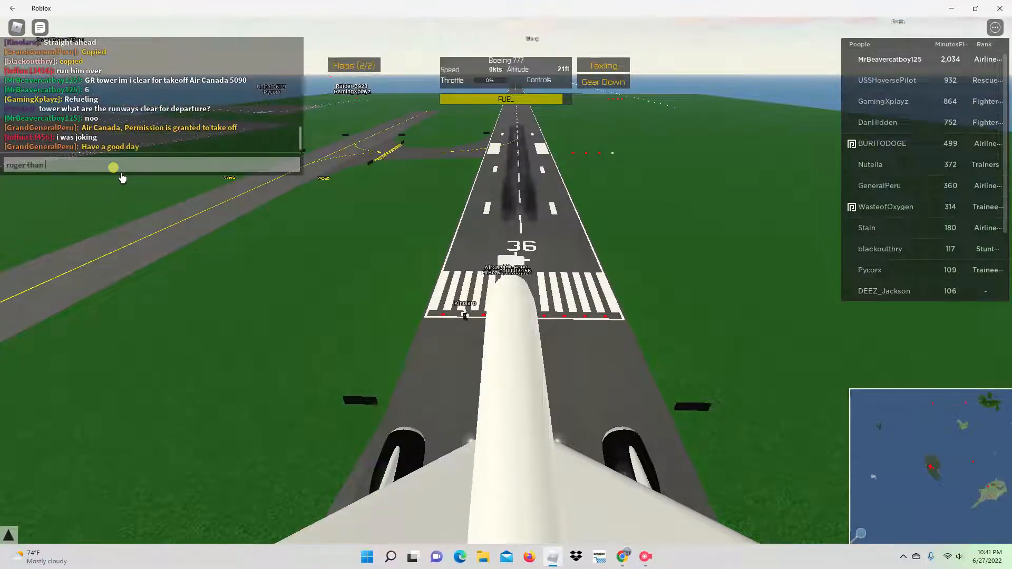
pyautogui.write('thank y')
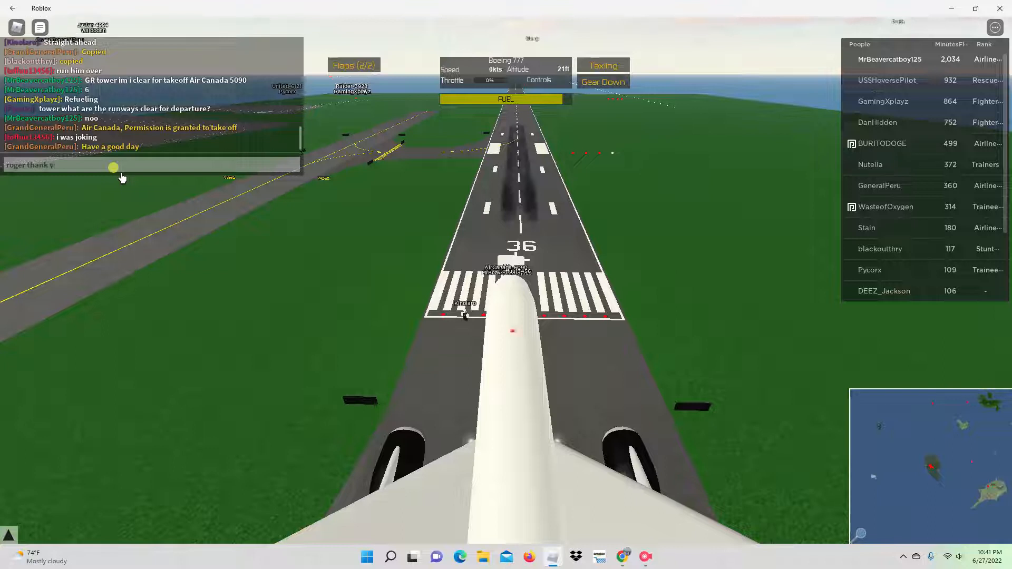
pyautogui.write('ou you')
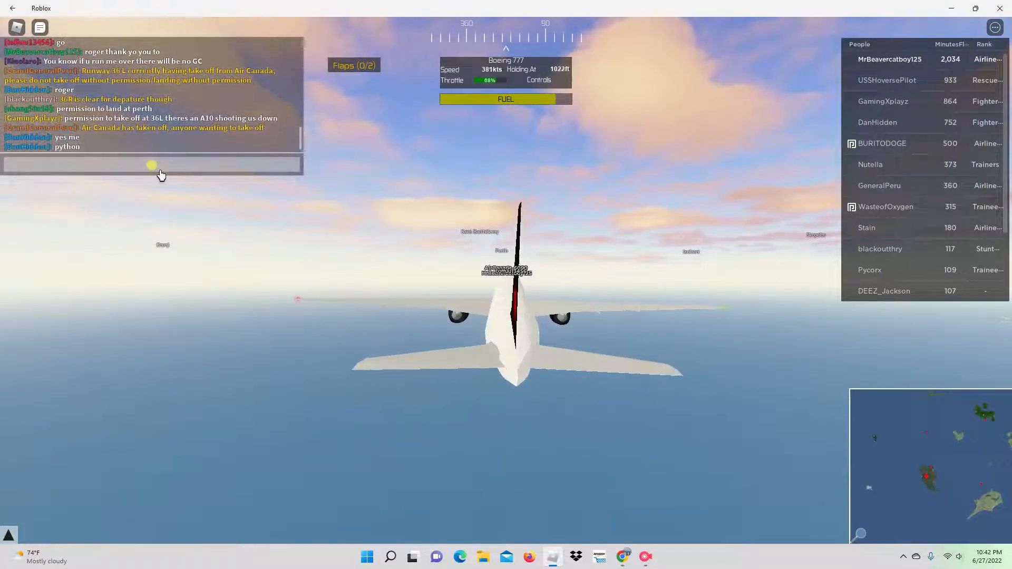
# Compose 'autopilot engaged' in the chat bar while cruising over the ocean
pyautogui.write('autopi')
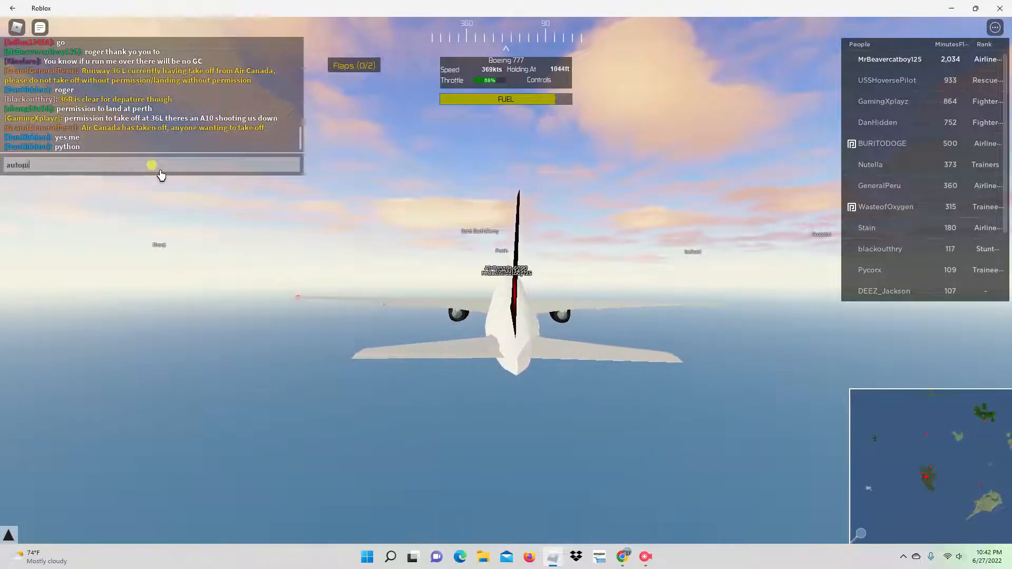
pyautogui.write('lot enga')
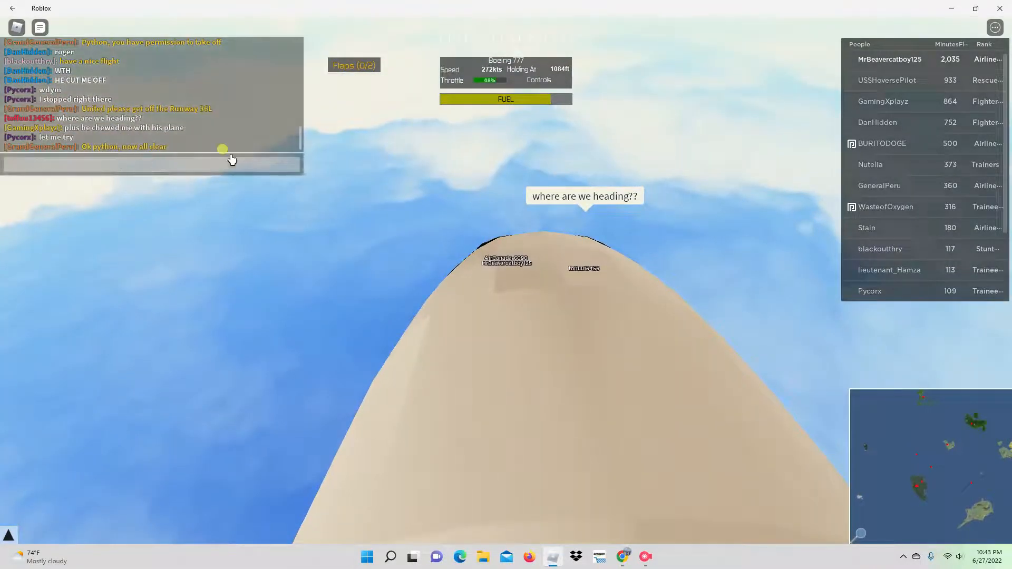
# Reply 'perth airport' in chat to the question about the destination
pyautogui.write('perl')
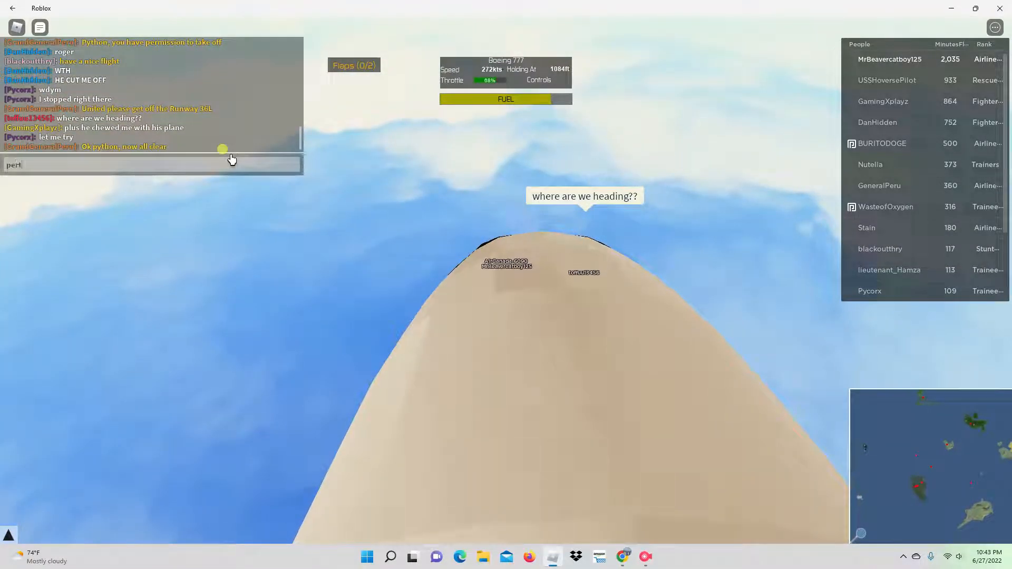
pyautogui.write('th airpo')
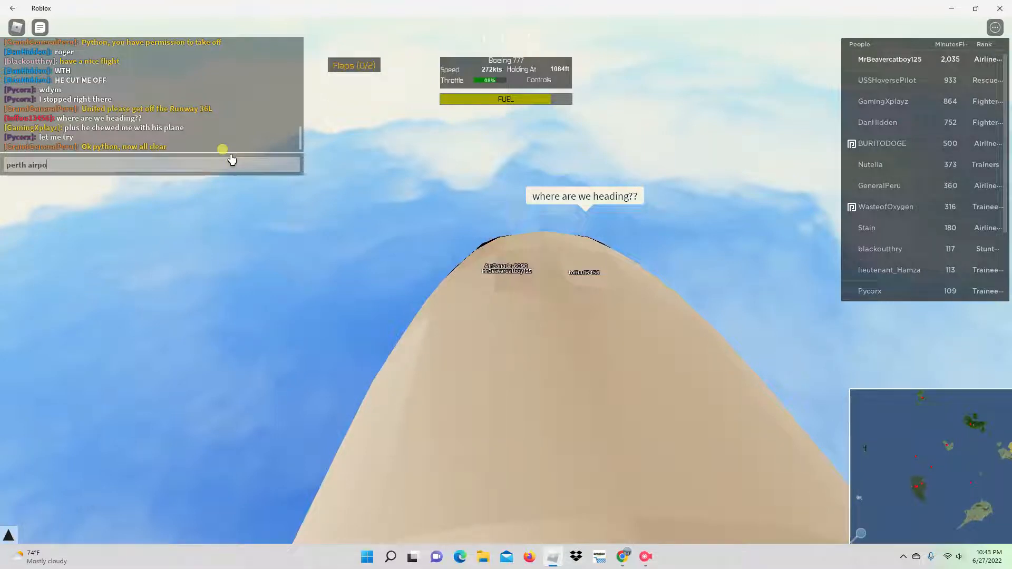
pyautogui.press('Return')
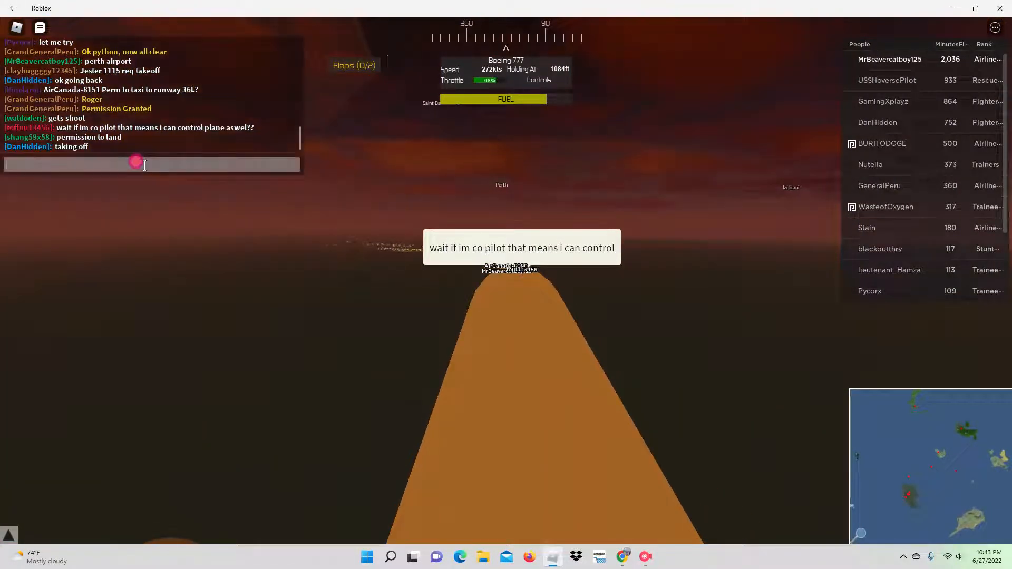
# Reply 'yes' in chat, then ask whether the co-pilot wants control when landing at Perth
pyautogui.write('yes')
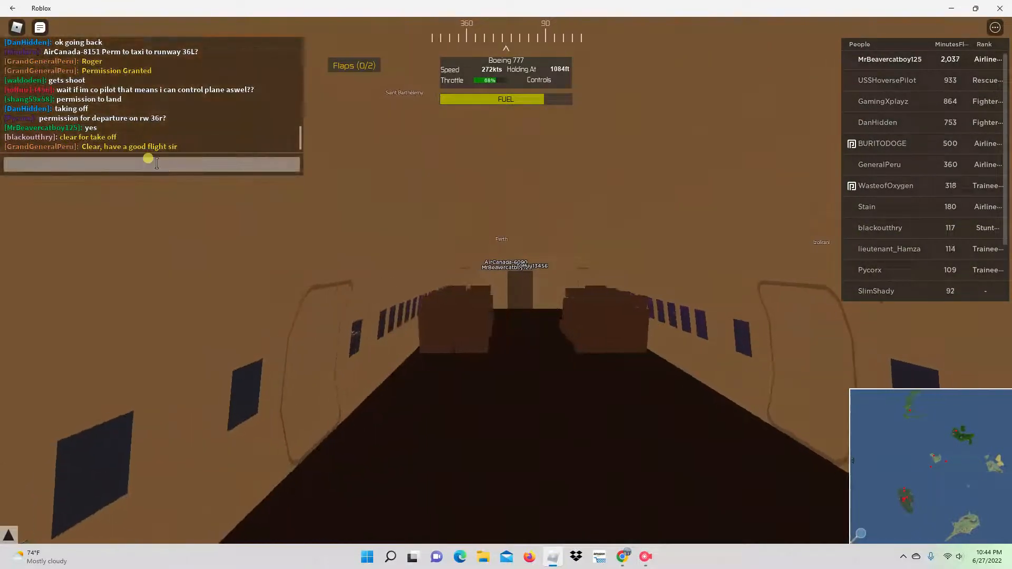
pyautogui.write('you want control when we land a')
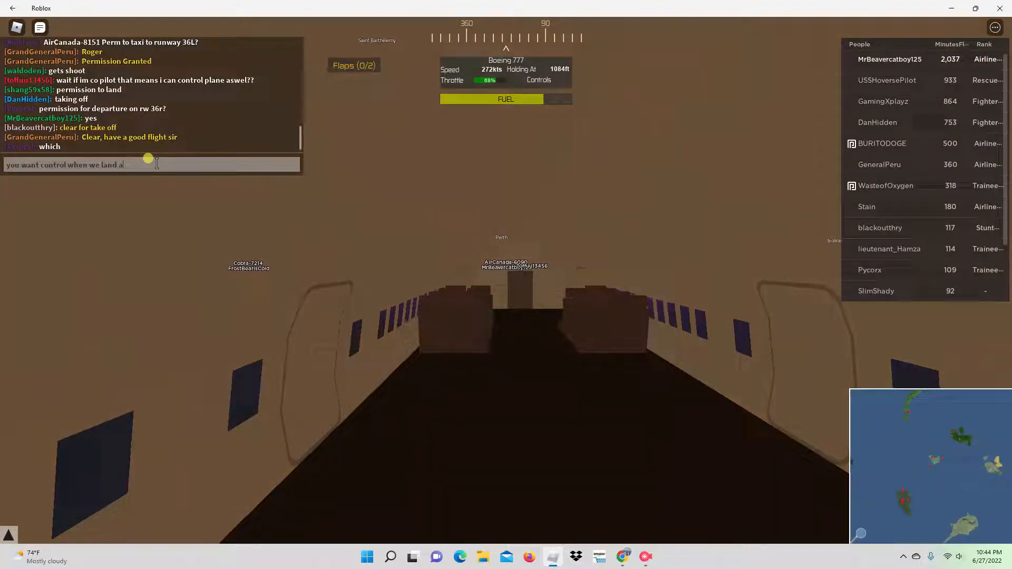
pyautogui.write('t')
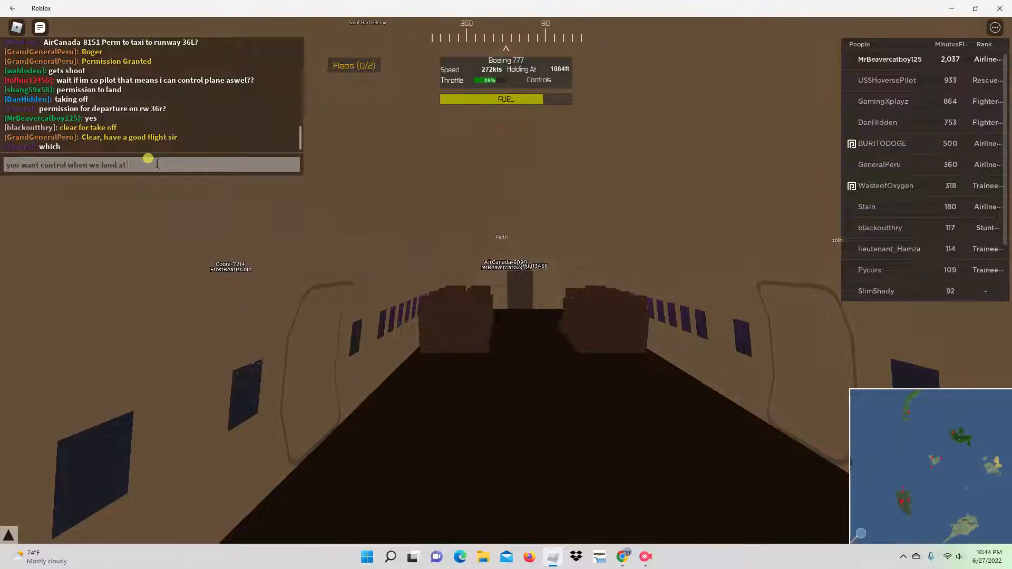
pyautogui.write('Pert')
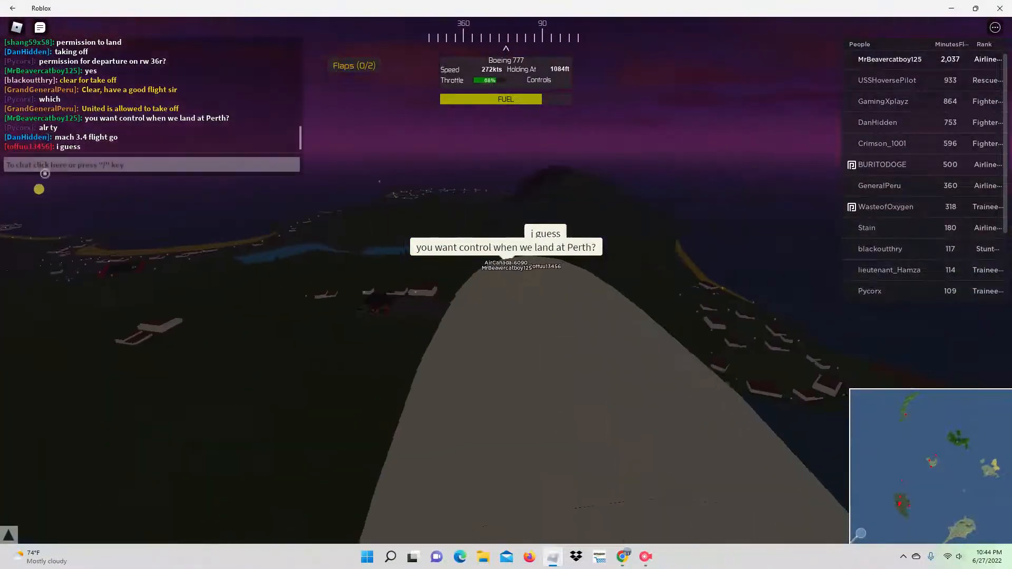
# Send the chat message 'ok i will land the plane then' to the co-pilot
pyautogui.click(148, 164)
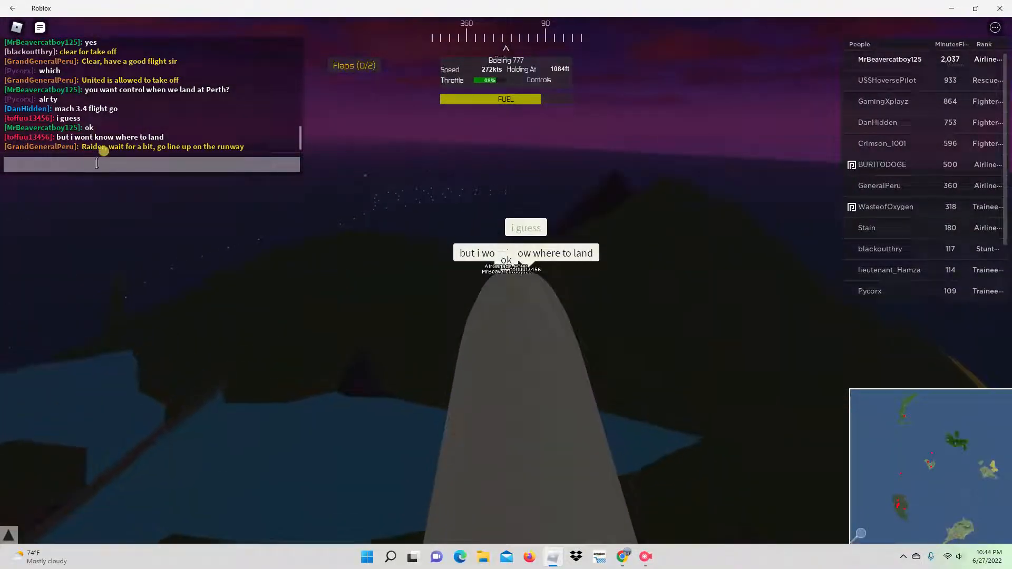
pyautogui.write('ok i')
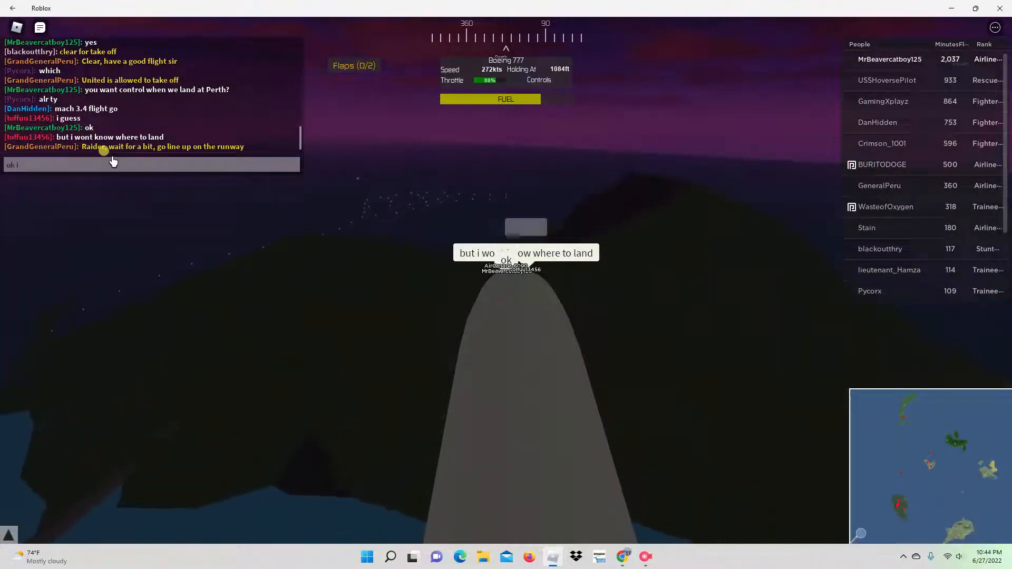
pyautogui.write('will land')
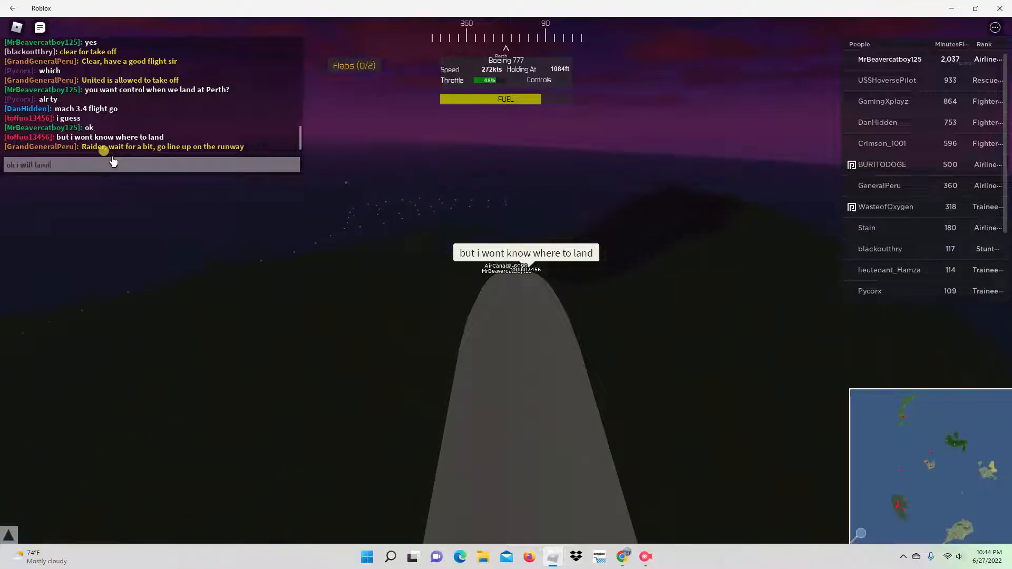
pyautogui.write('the plane thi')
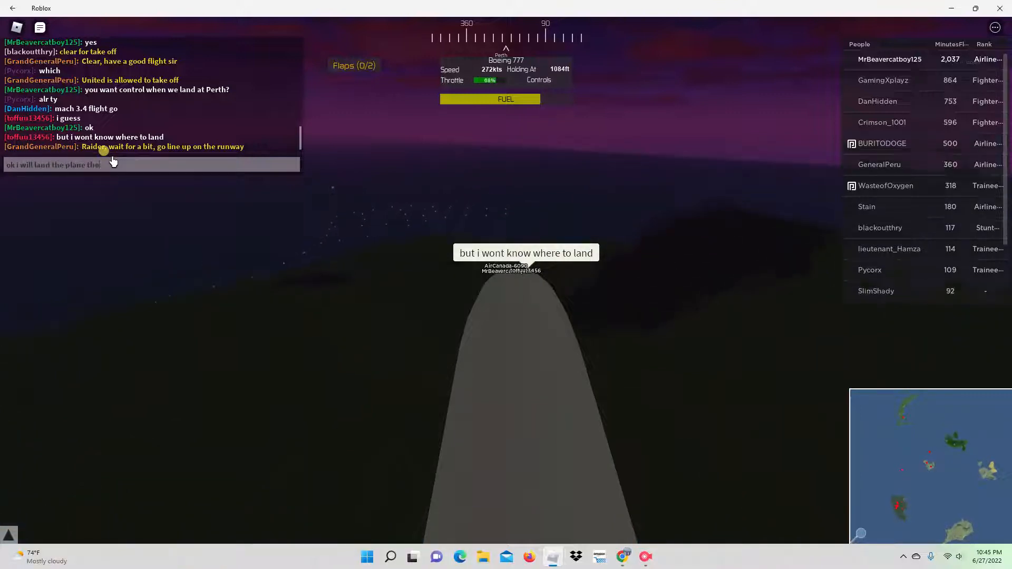
pyautogui.press('Return')
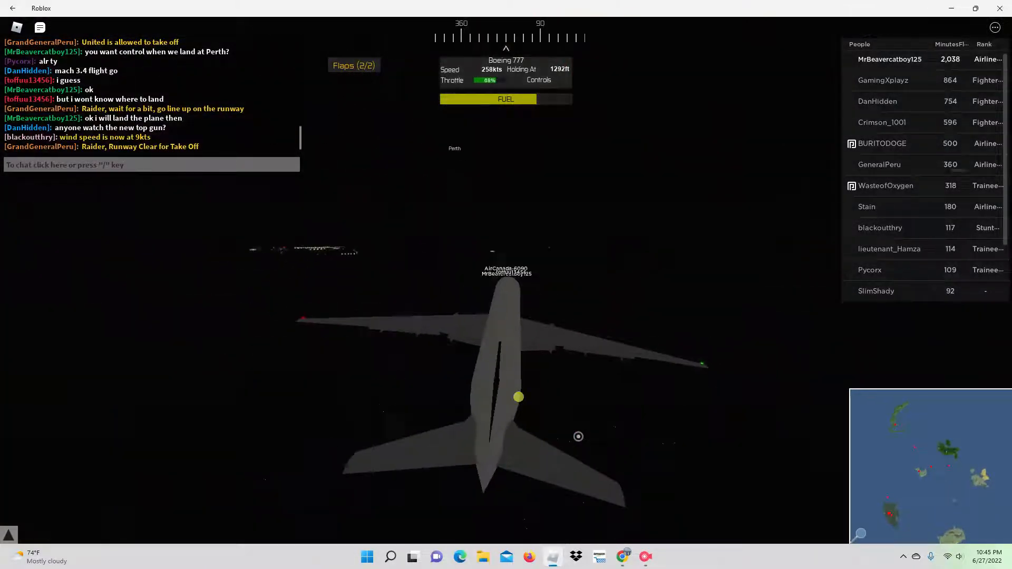
# Focus the chat bar to start a new message while approaching Perth
pyautogui.click(148, 164)
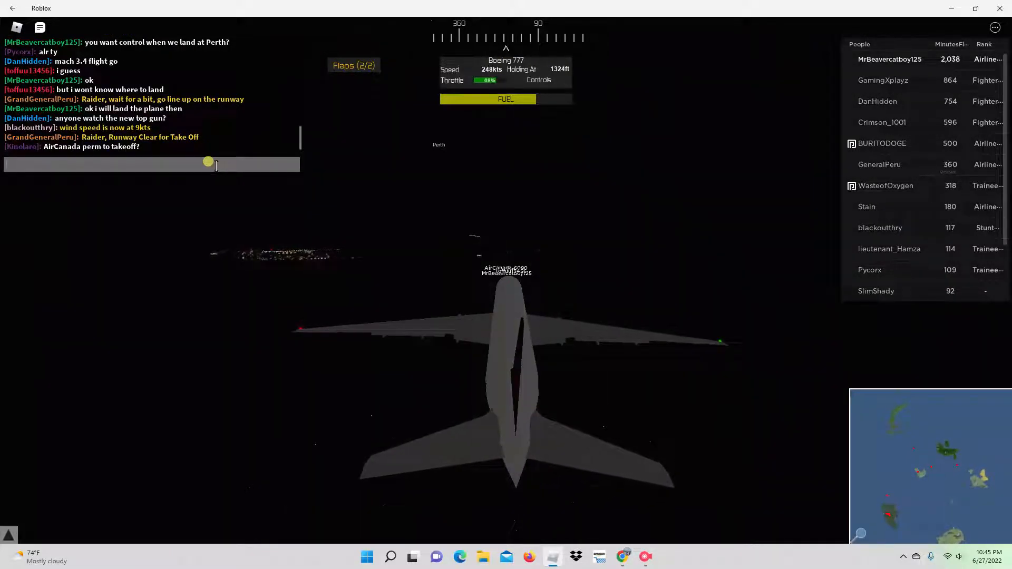
# Send 'ready to land first officer' in chat
pyautogui.write('ready to')
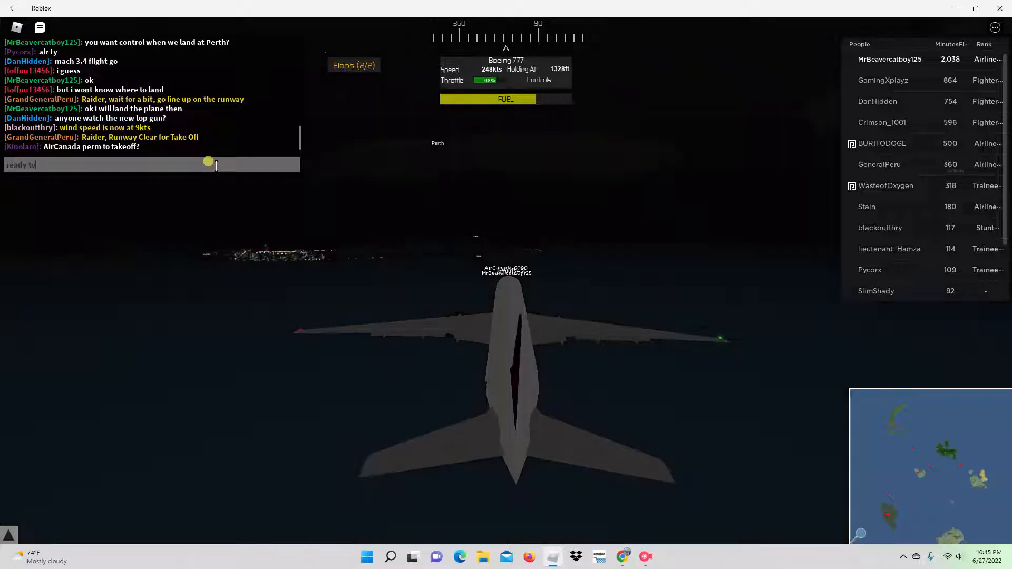
pyautogui.write('land')
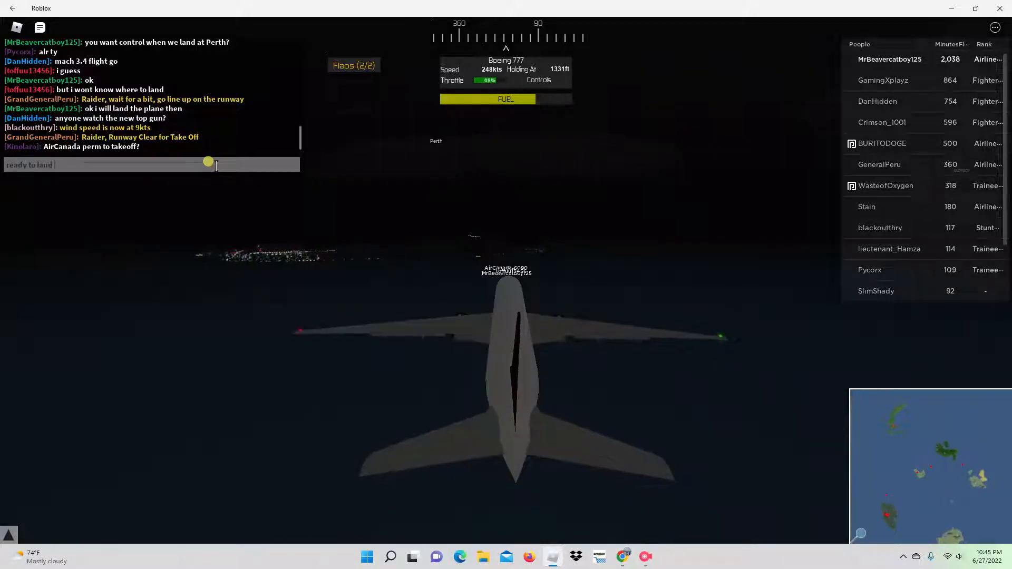
pyautogui.write('firs')
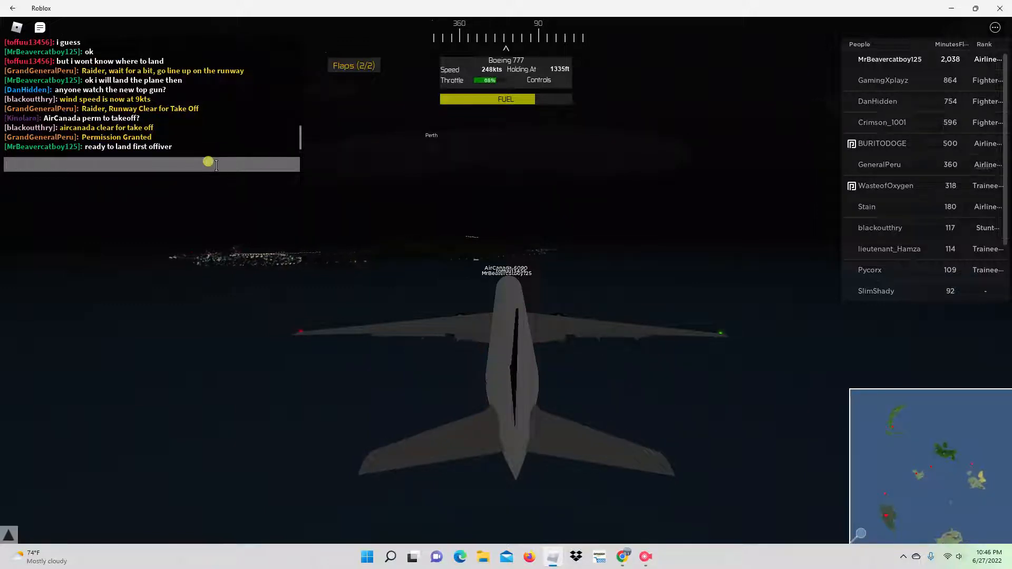
pyautogui.write('offcer')
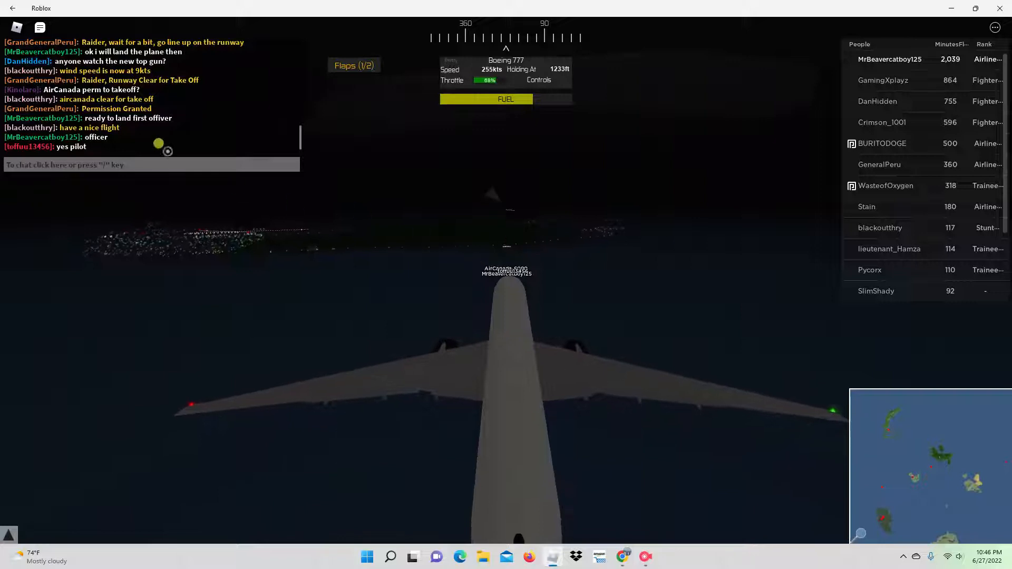
# Send an 'ok' reply to the co-pilot and adjust the flaps with the F key for landing
pyautogui.write('ok')
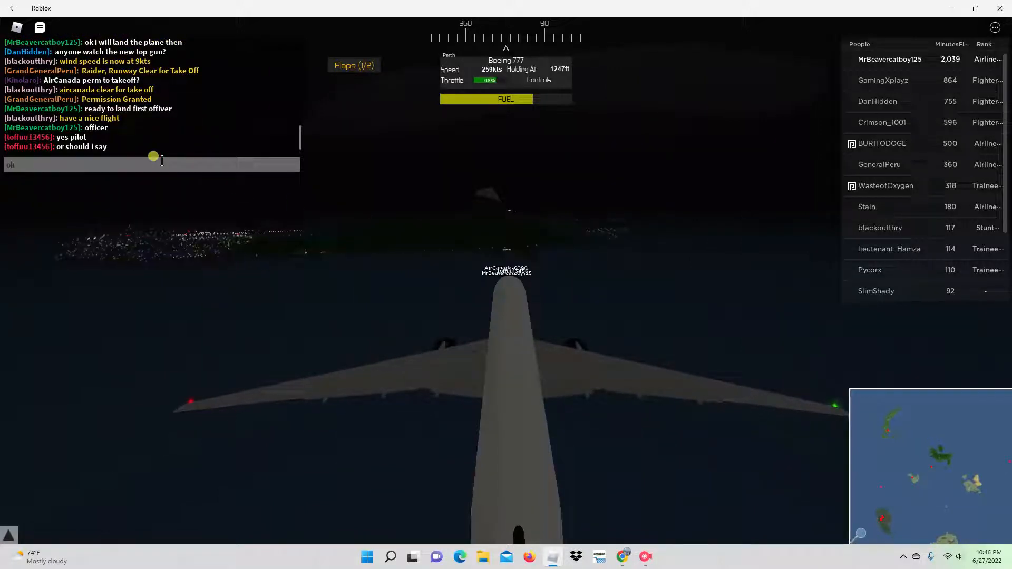
pyautogui.press('Return')
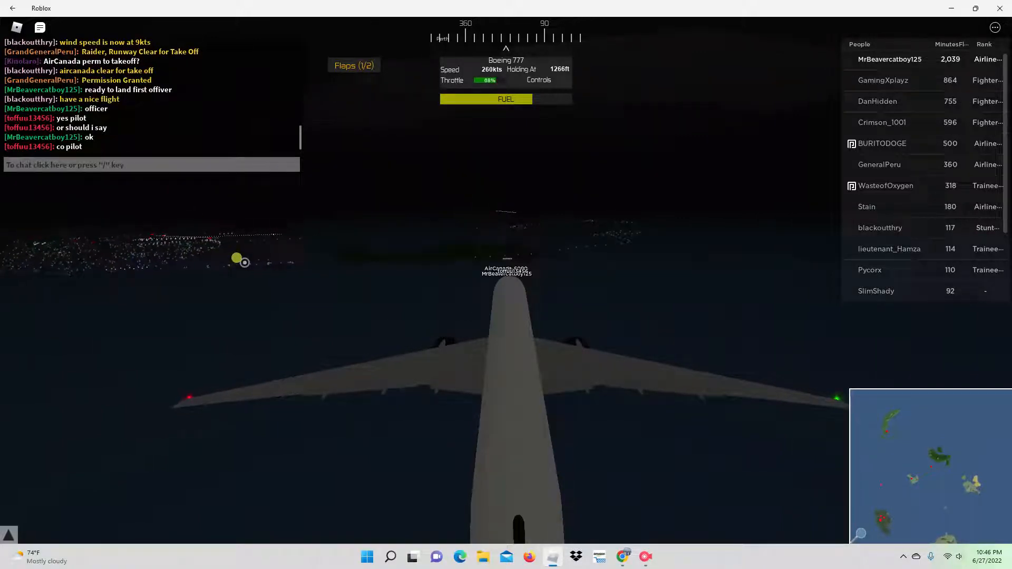
pyautogui.press('f')
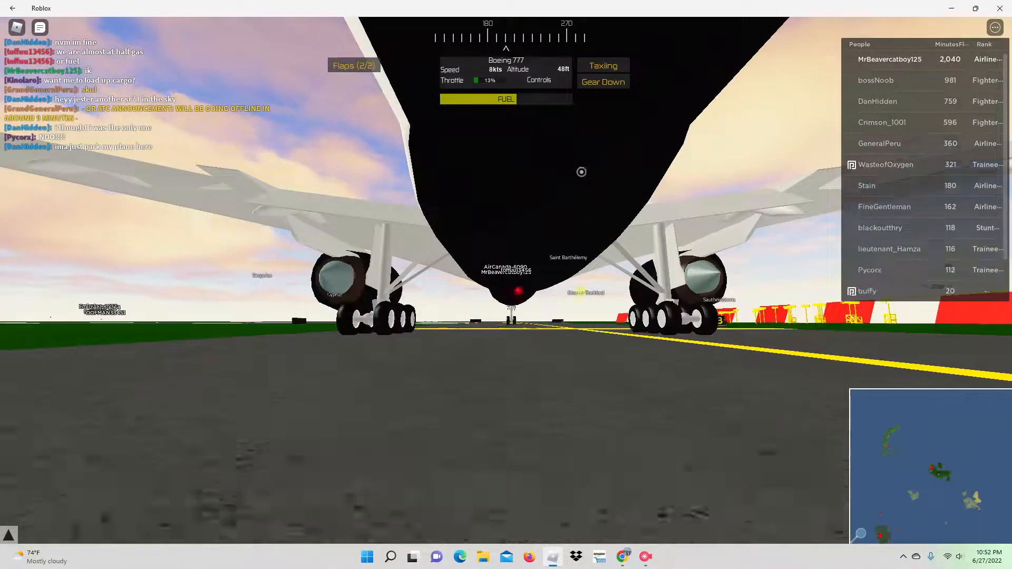
pyautogui.click(645, 557)
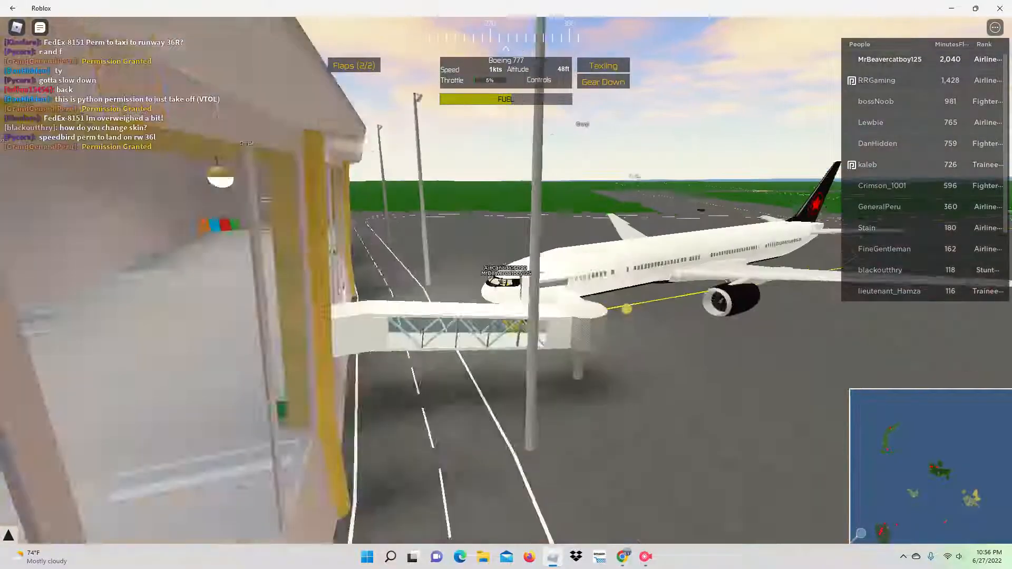
pyautogui.moveTo(504, 291)
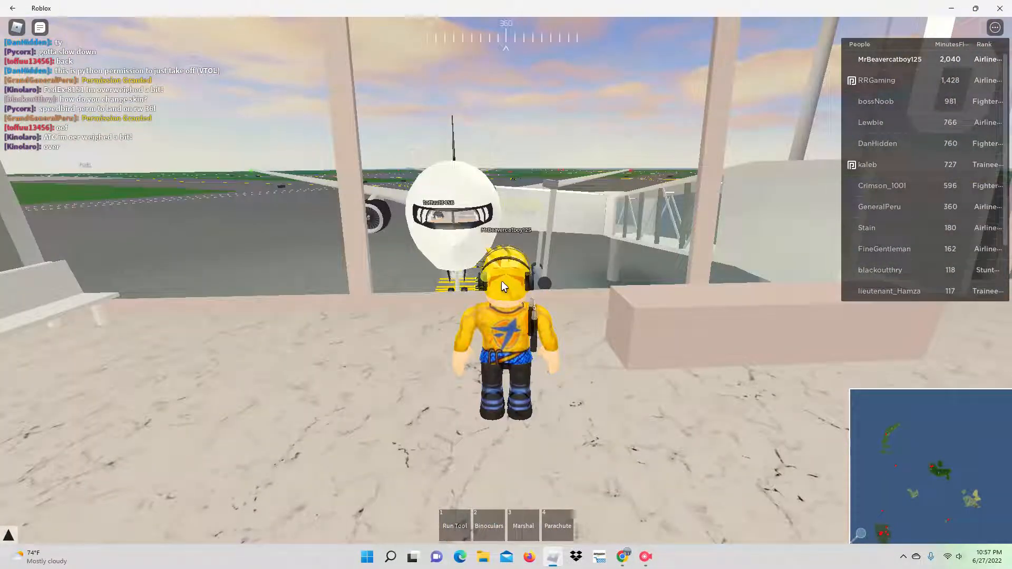
# Leave the aircraft seat and view the parked 777 at gate 6 from the terminal
pyautogui.click(646, 557)
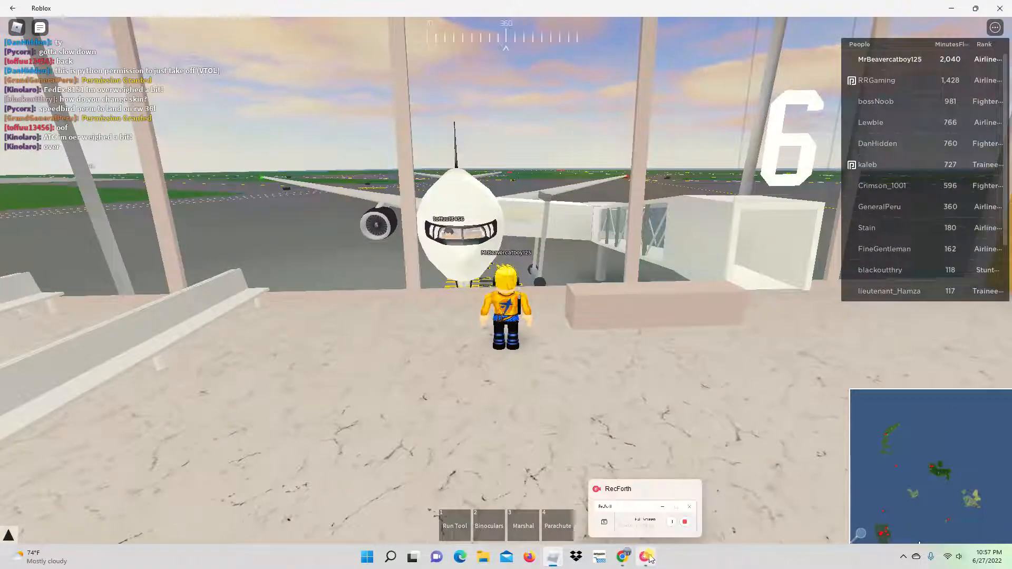